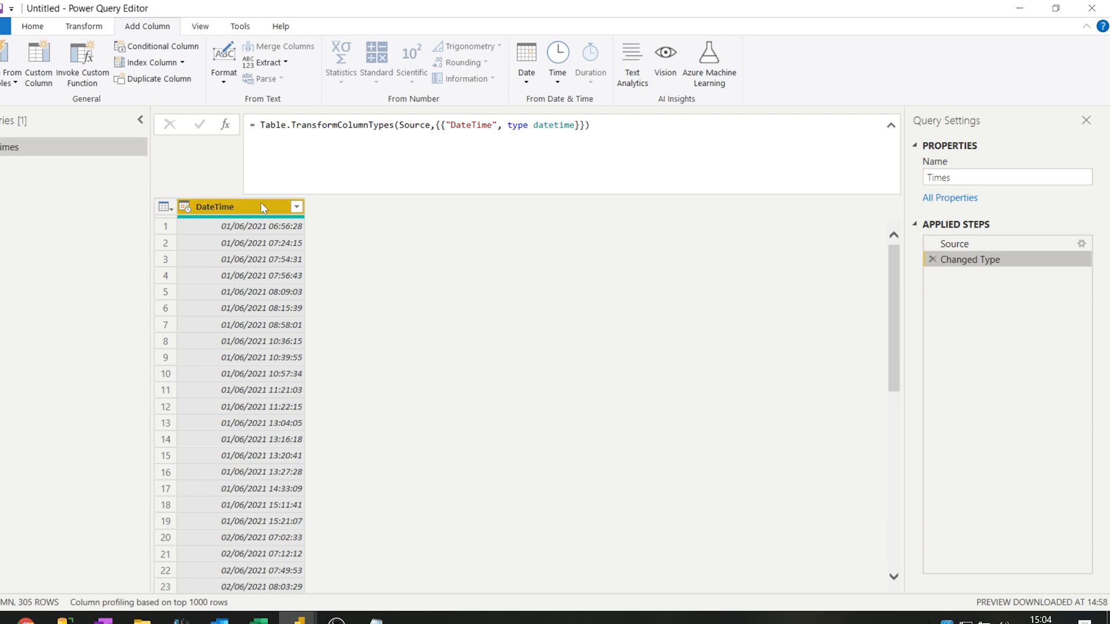
mouse_move(228, 256)
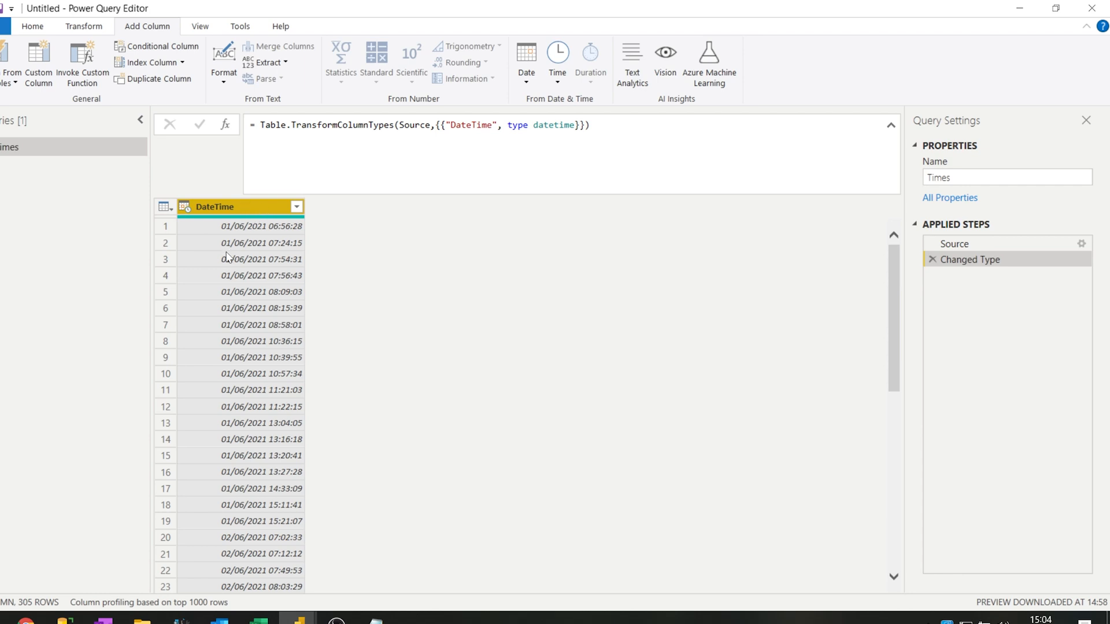
mouse_move(247, 226)
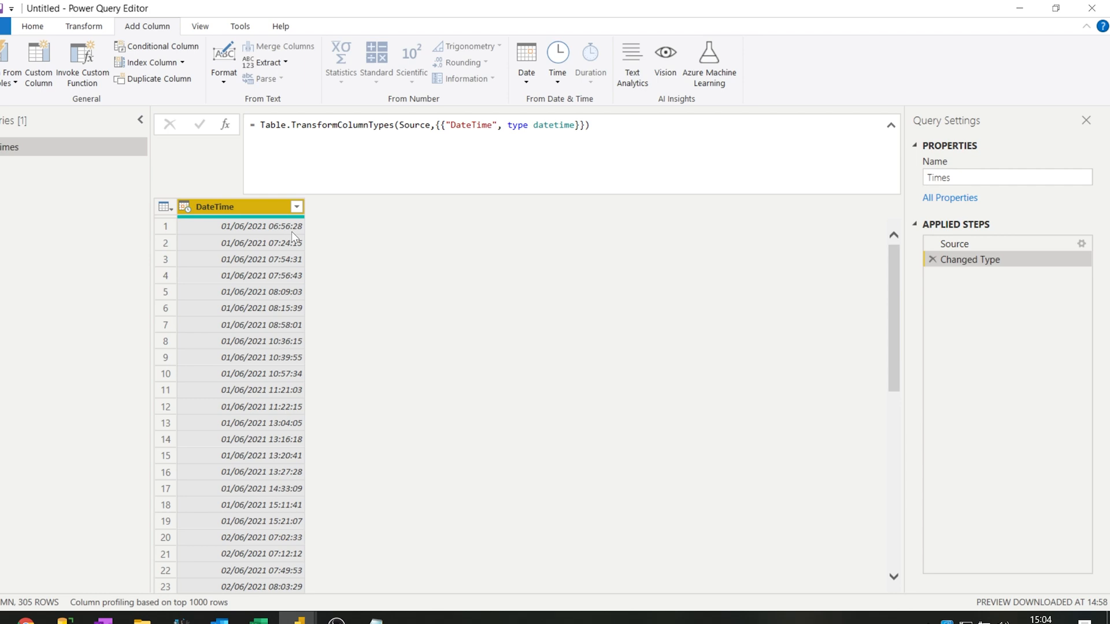
mouse_move(271, 242)
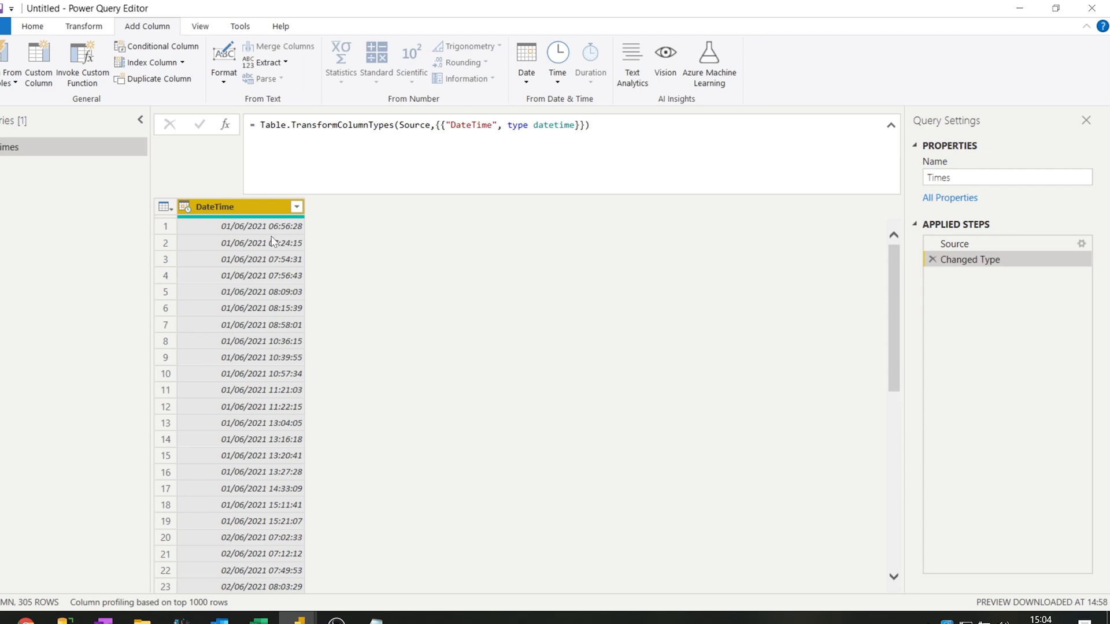
mouse_move(288, 238)
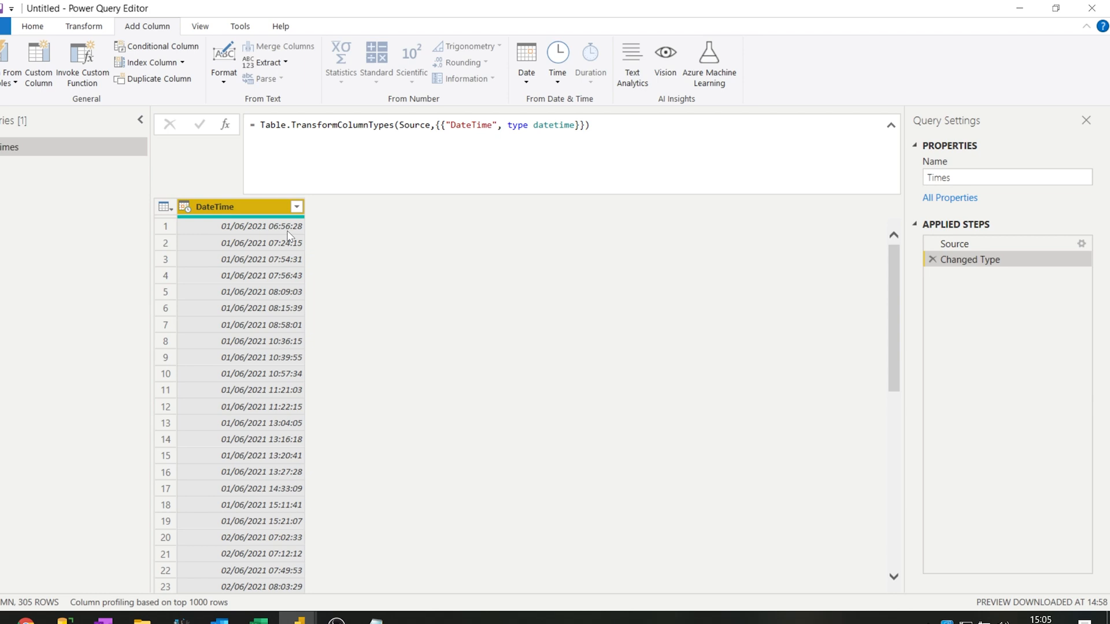
mouse_move(221, 259)
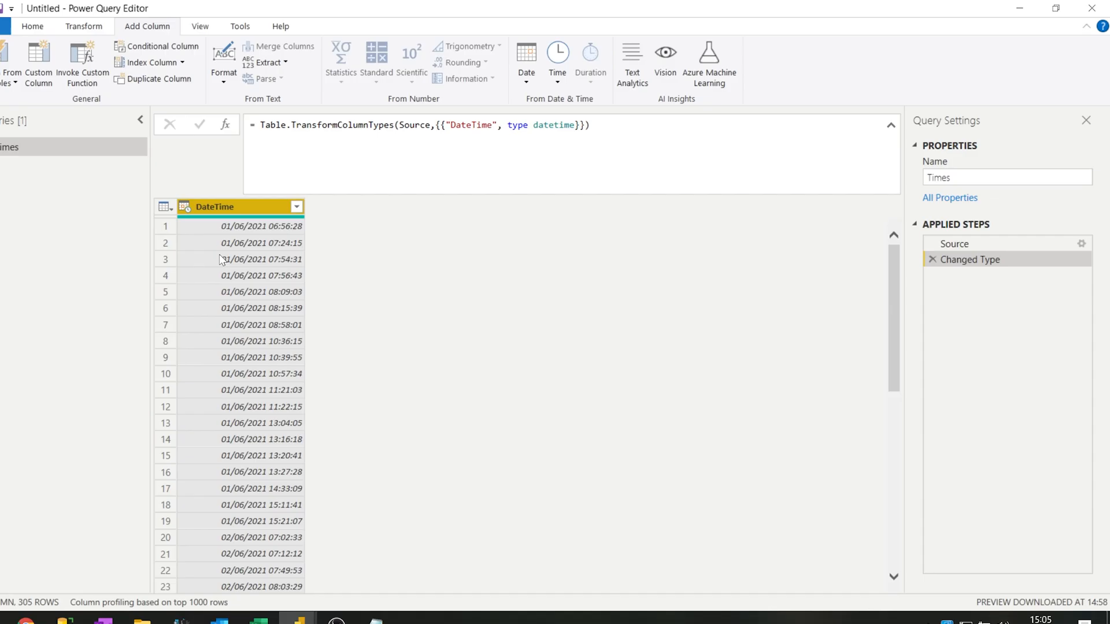
mouse_move(391, 216)
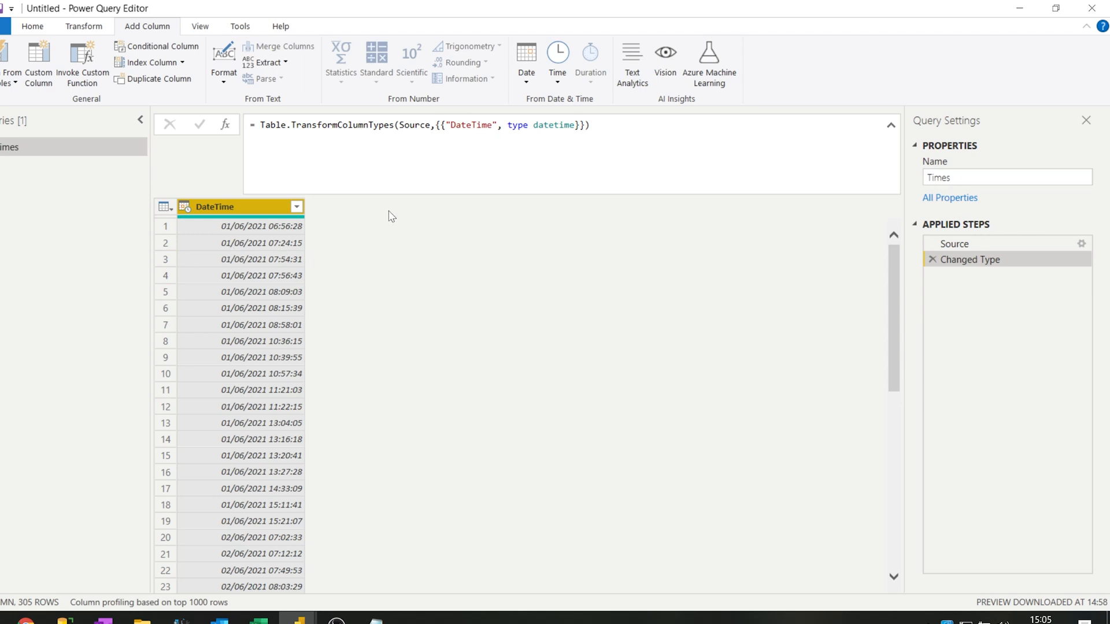
mouse_move(38, 62)
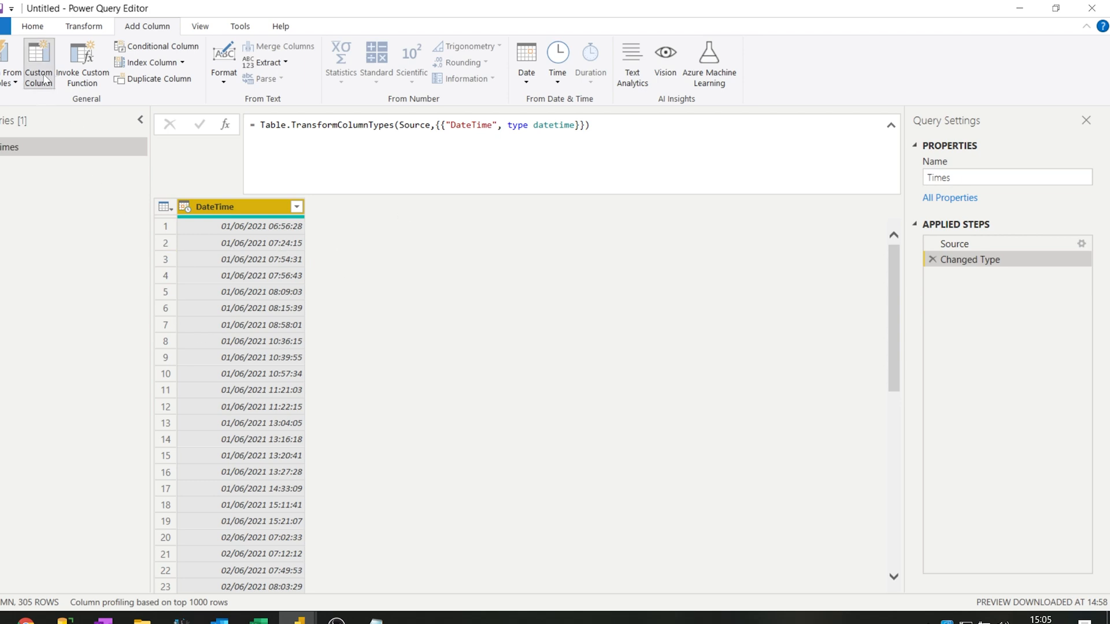
Add a custom column named Rounded DateTime with formula Number.From( [DateTime] )
left_click(38, 63)
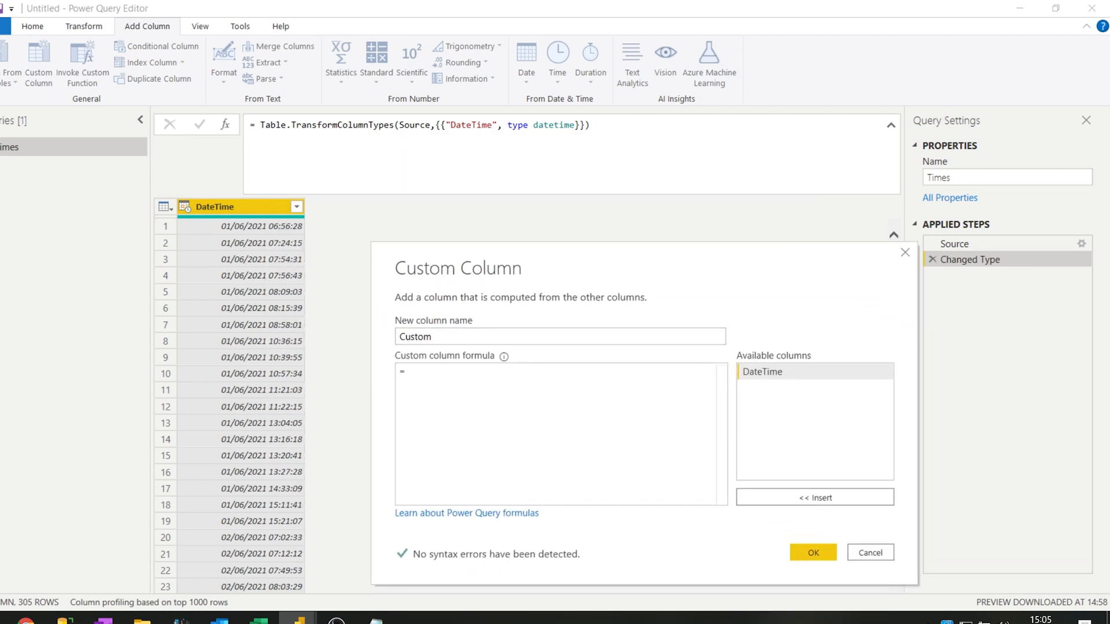
mouse_move(271, 243)
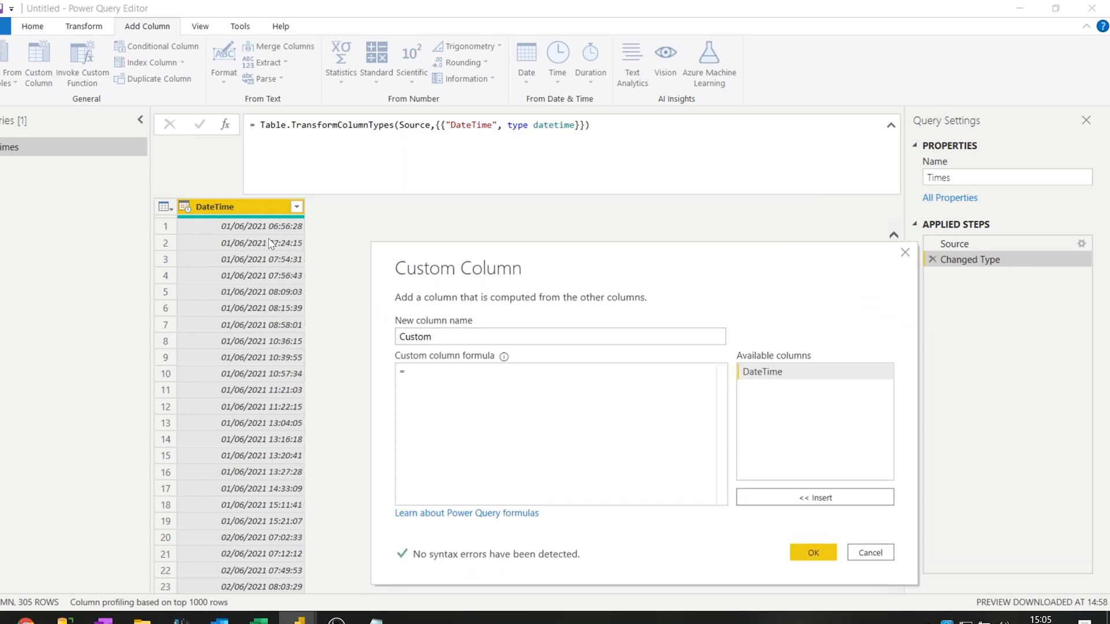
mouse_move(256, 265)
type("Rounded DateTime")
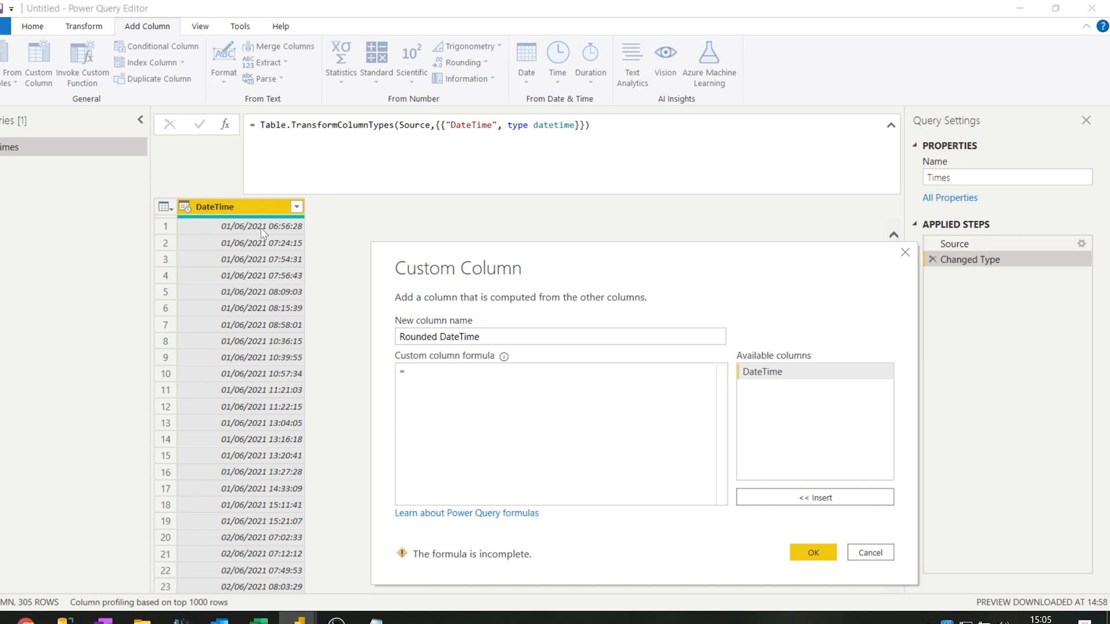
type("Number.From( [DateTime")
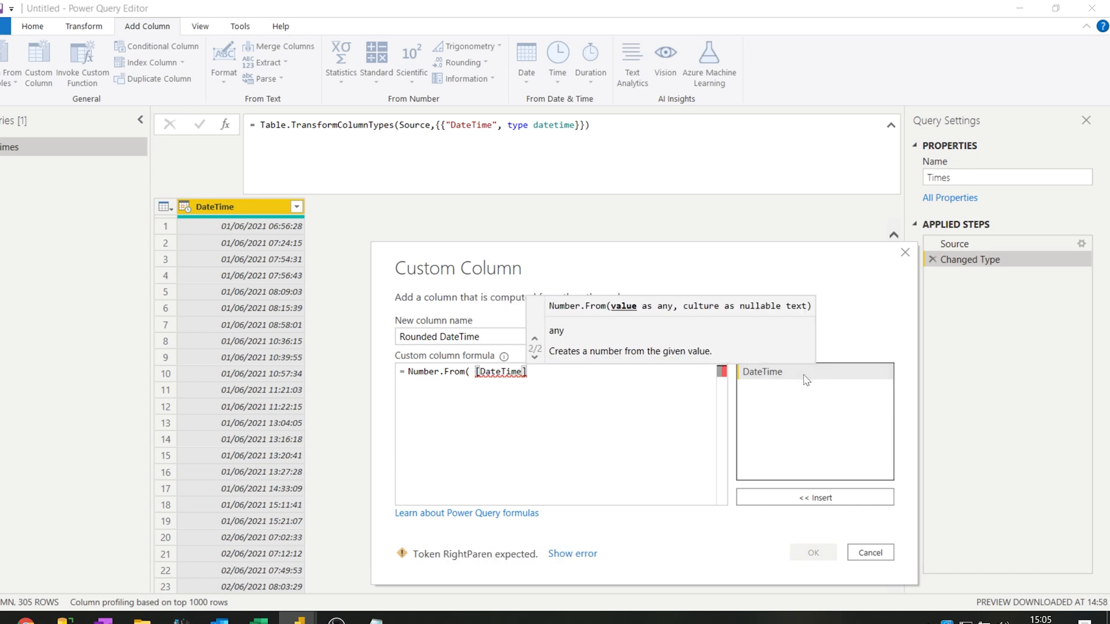
type(")")
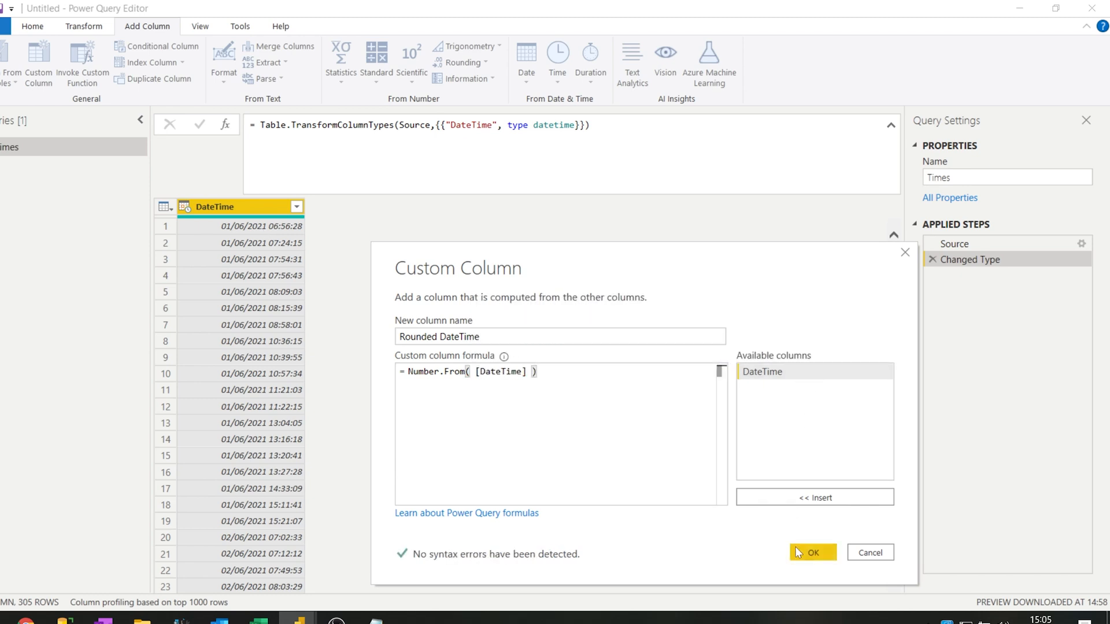
left_click(811, 552)
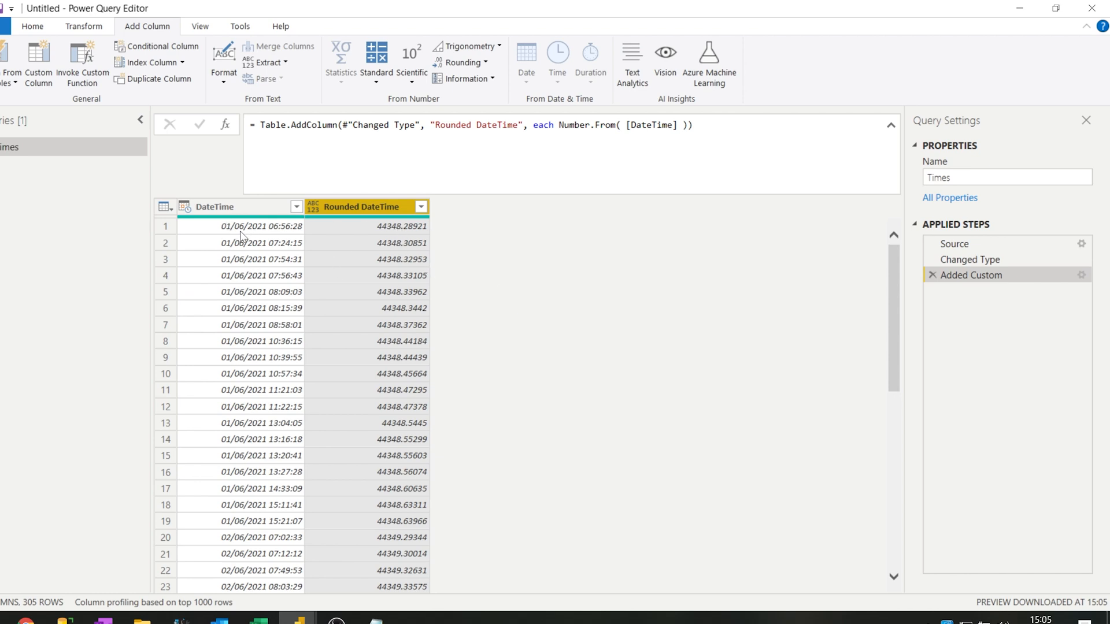
mouse_move(1082, 278)
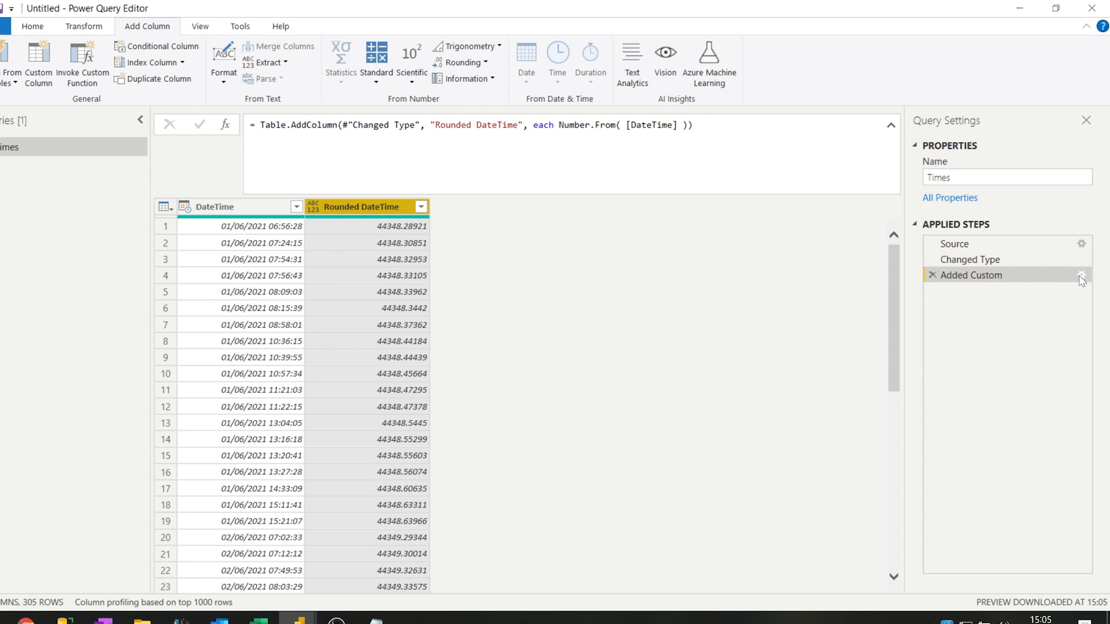
Multiply the Rounded DateTime formula by ( 60 * 24 / 15 ) to count quarter-hours
left_click(1082, 275)
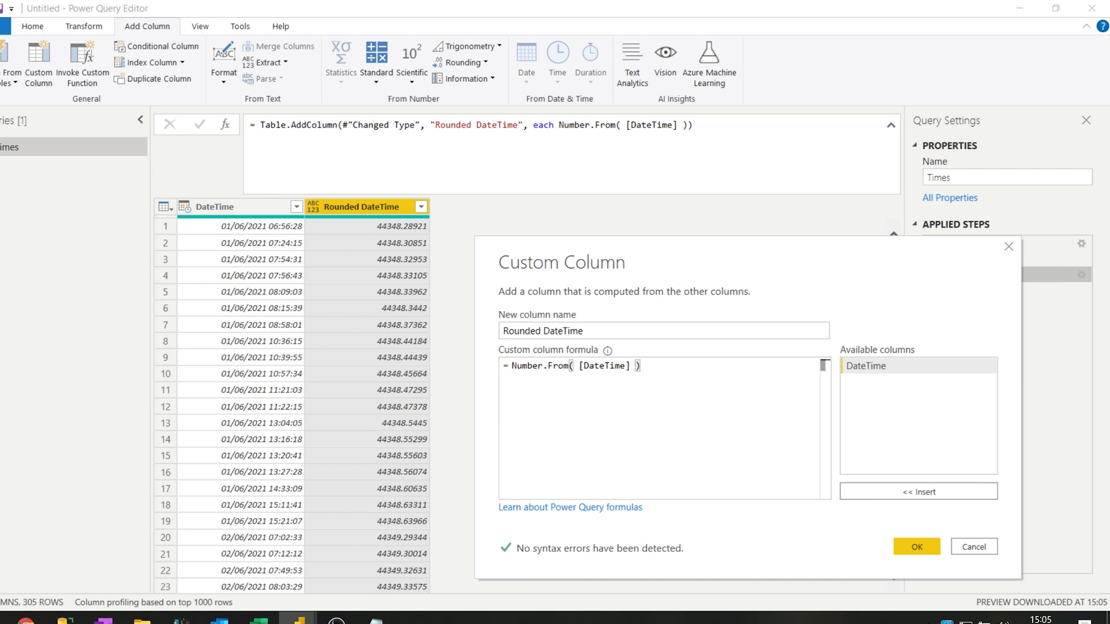
type("*")
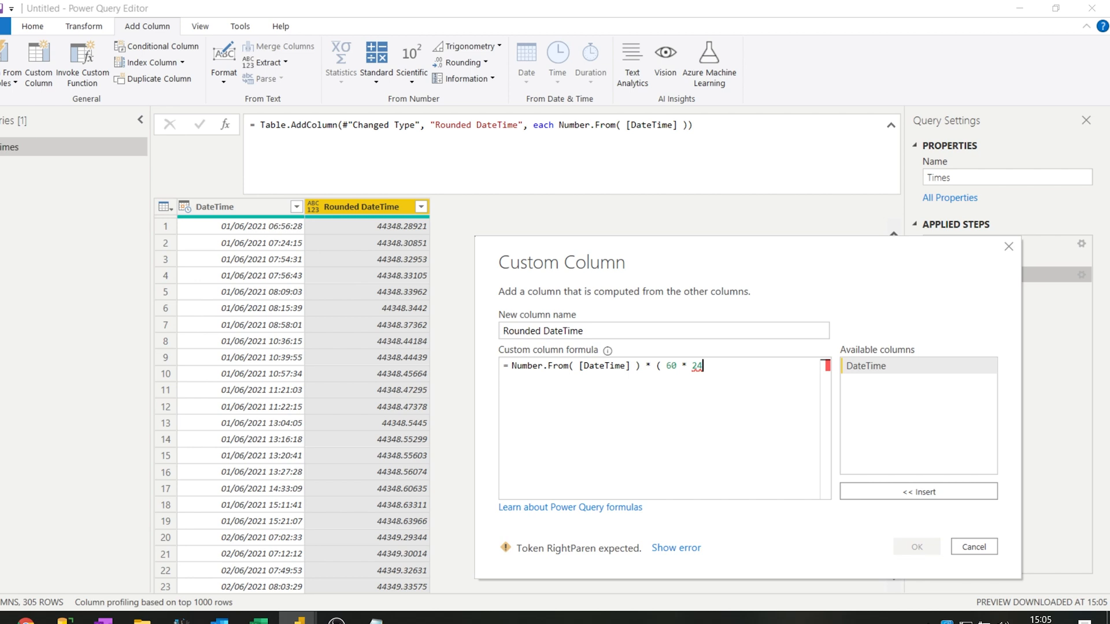
type("/")
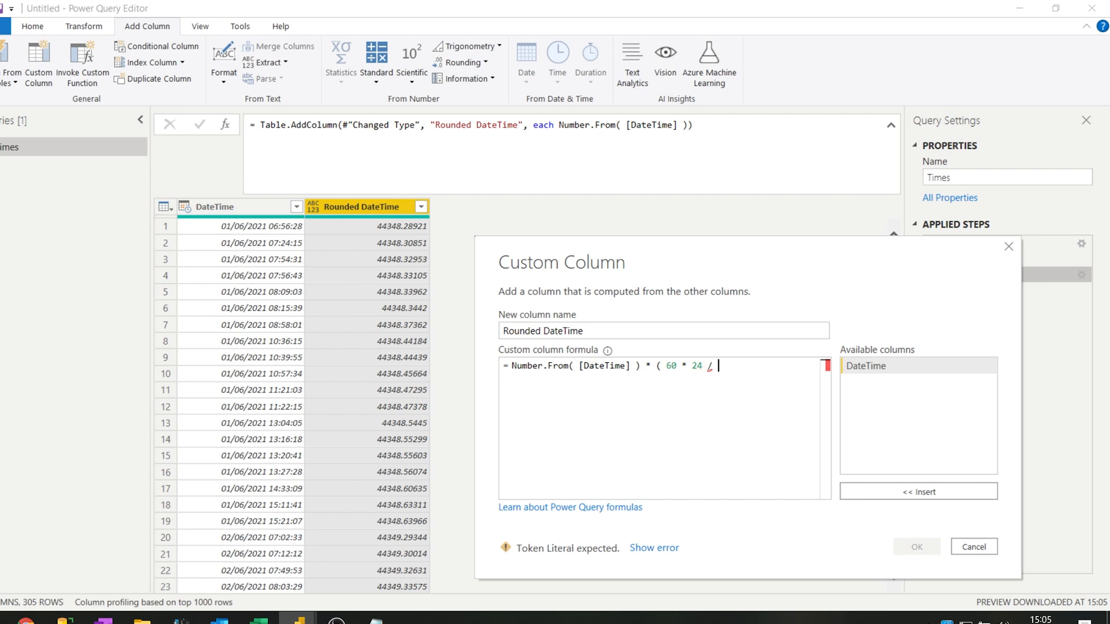
type("15")
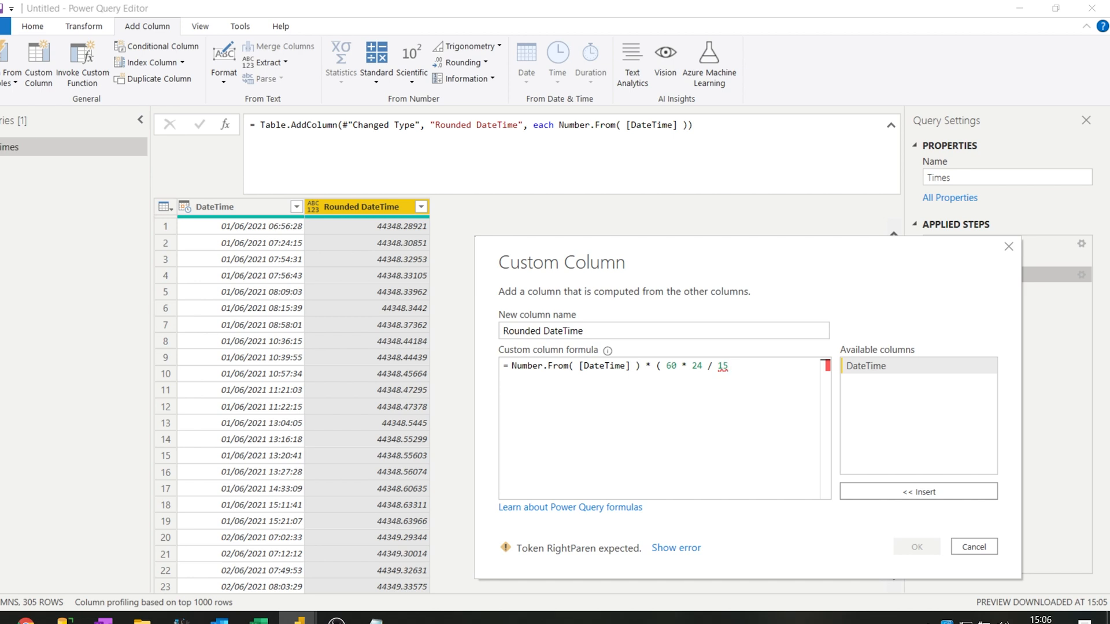
type(")")
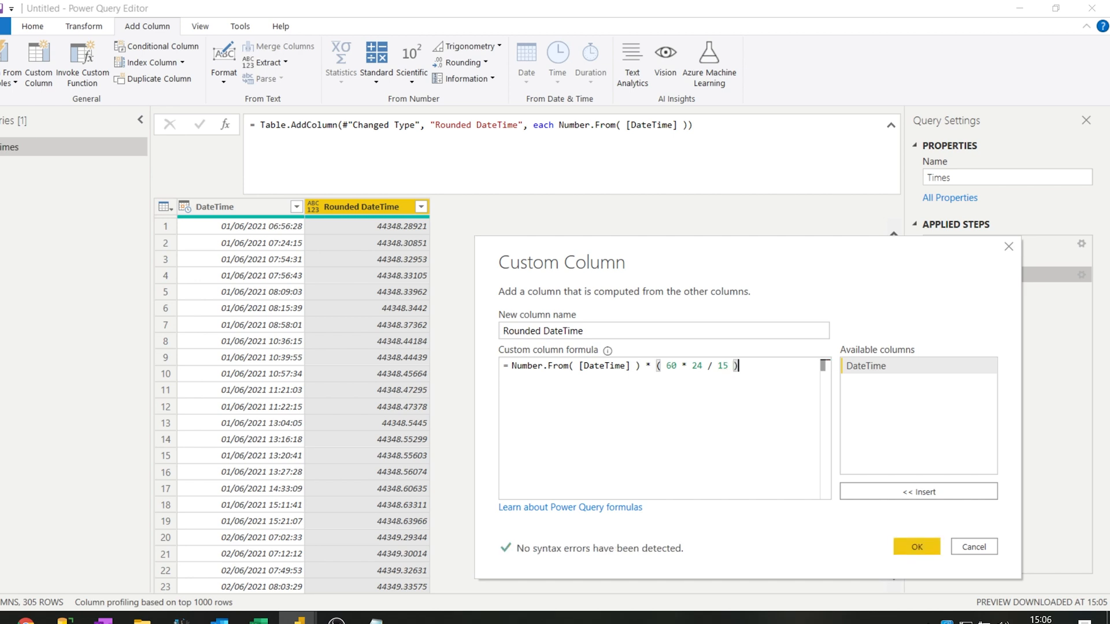
left_click(916, 546)
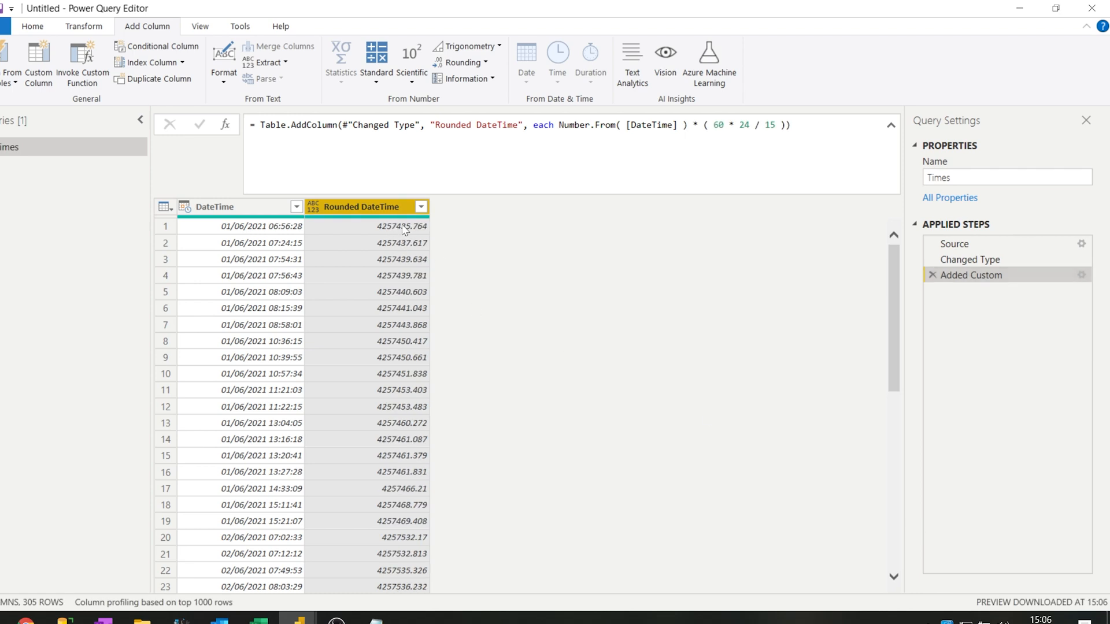
mouse_move(516, 236)
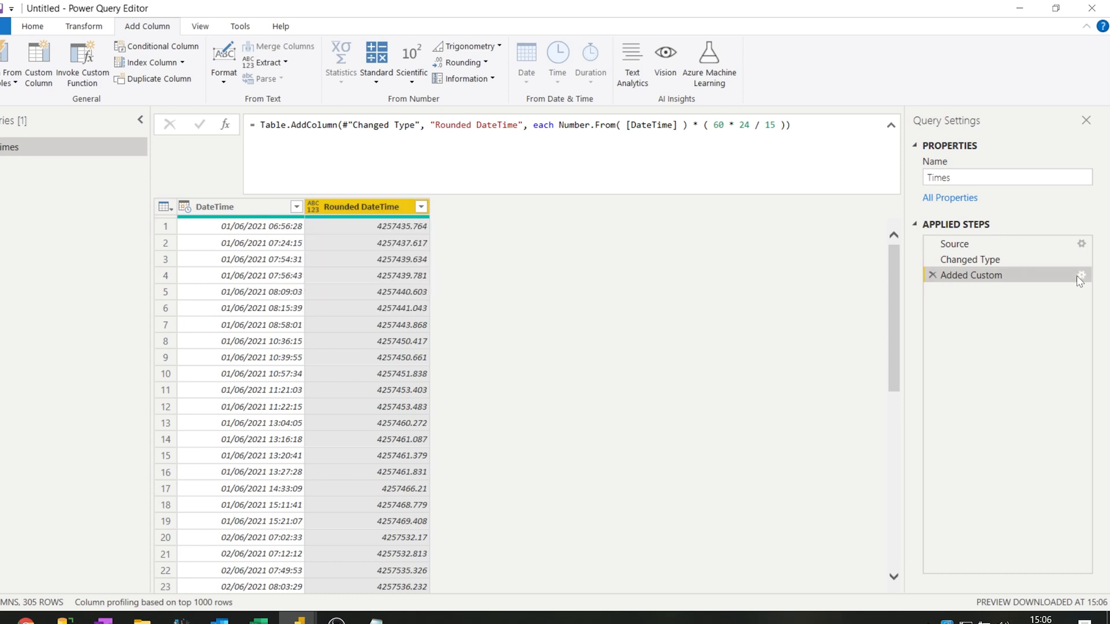
Wrap the quarter-hour formula in Number.Round( …, 0 ) to produce whole numbers
left_click(1081, 275)
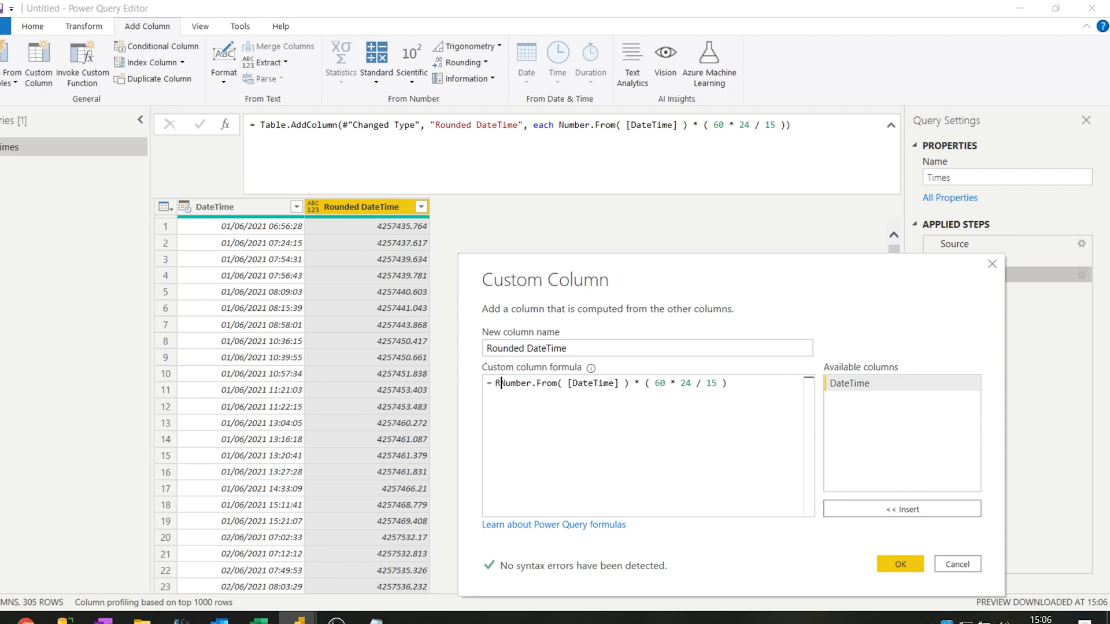
type("ound")
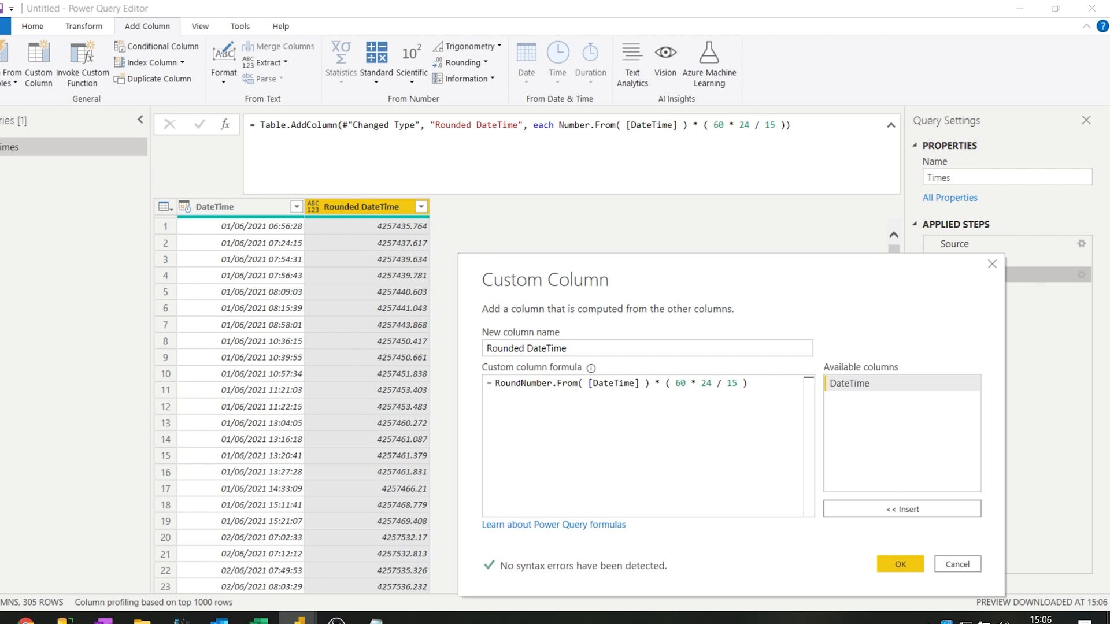
type("Round(")
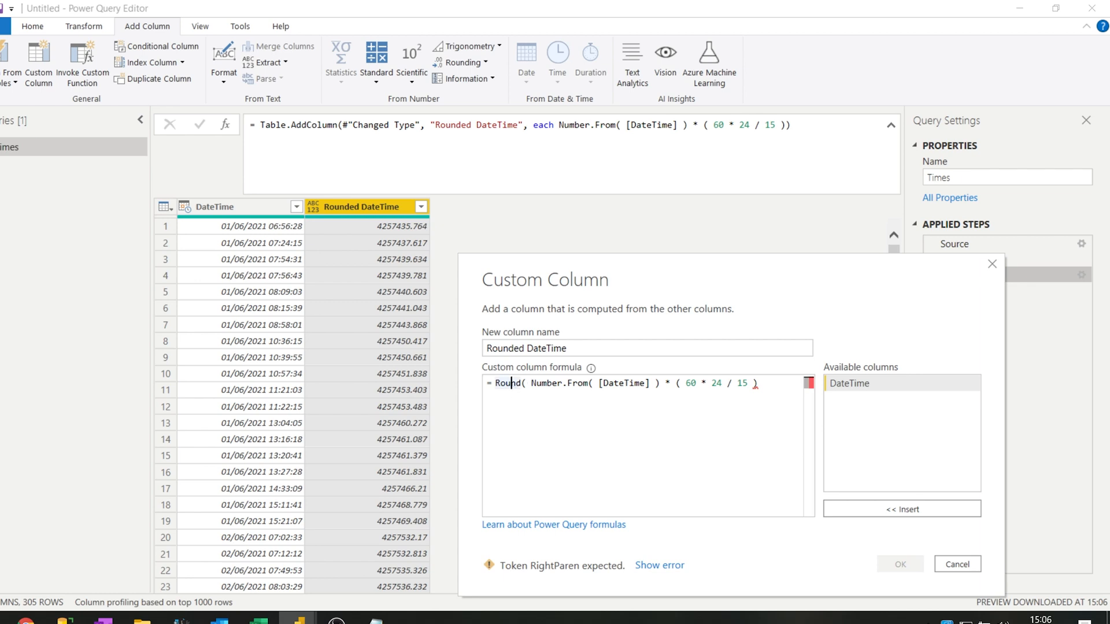
type("Number")
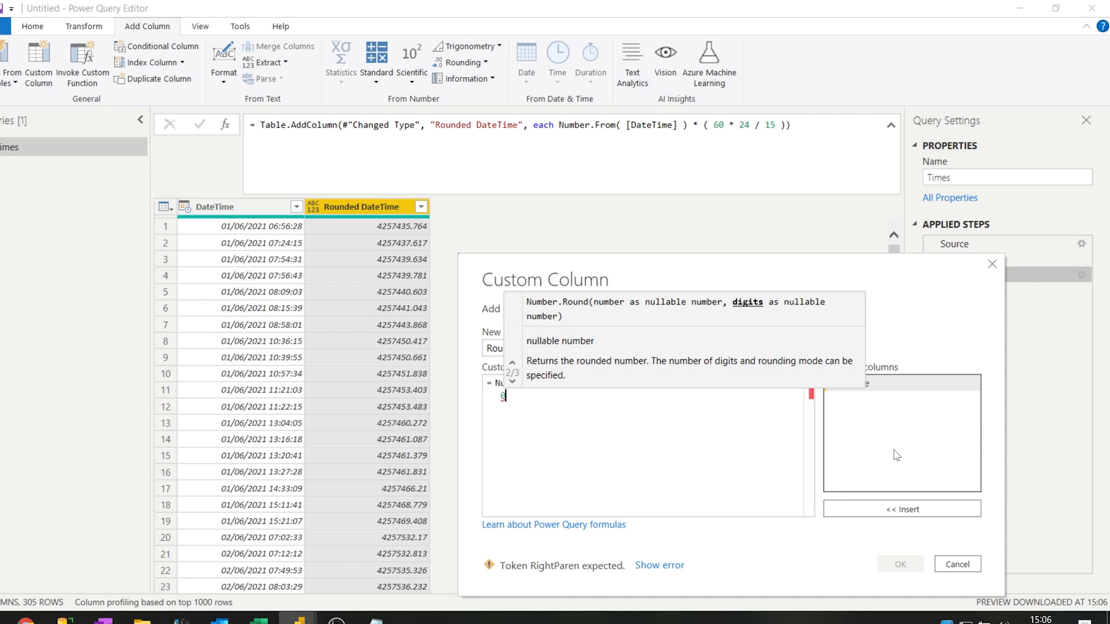
left_click(511, 383)
type(" )")
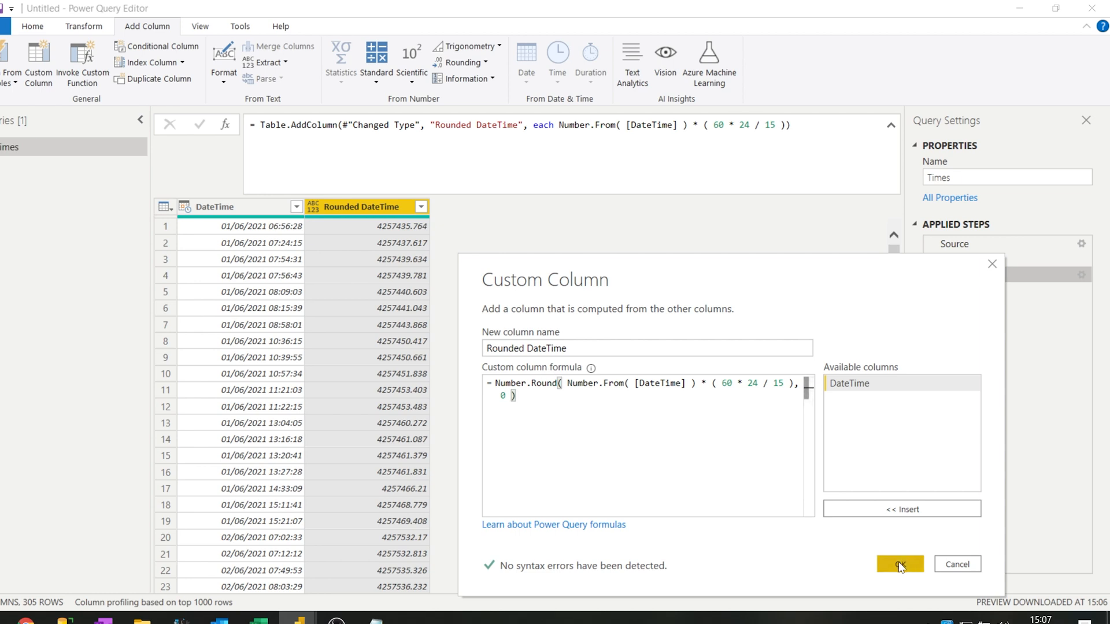
left_click(899, 564)
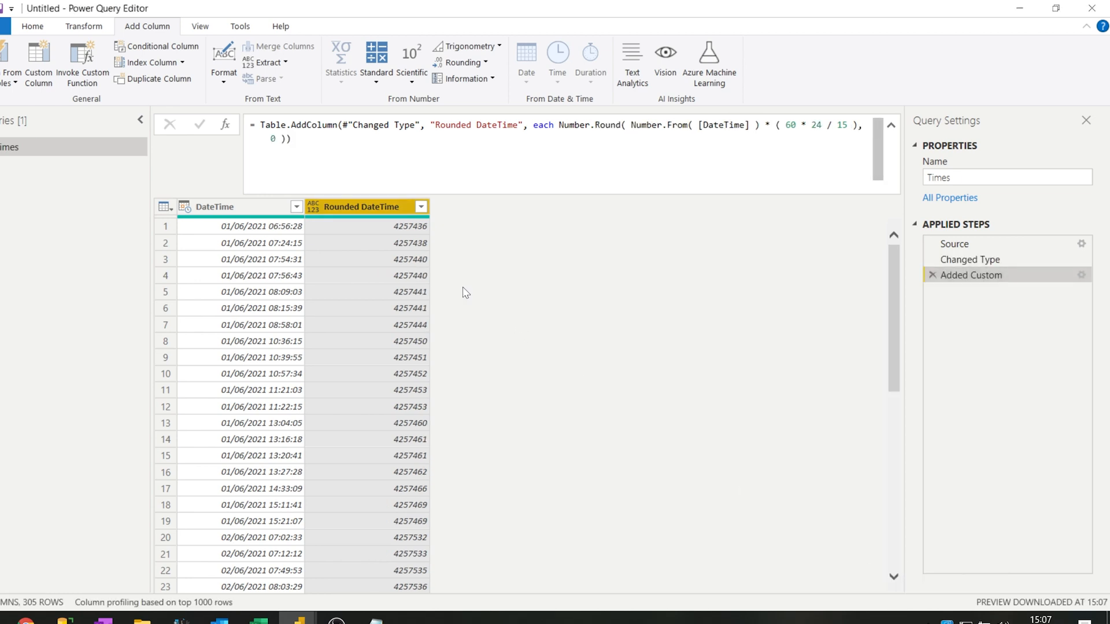
mouse_move(407, 247)
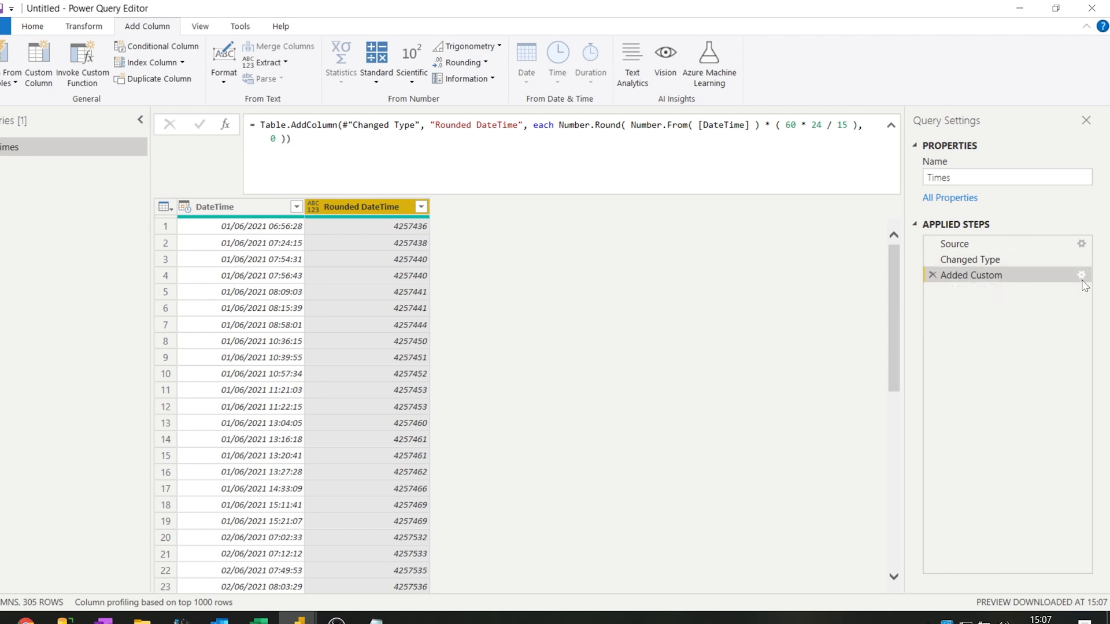
Append / ( 60 * 24 / 15 ) to the Rounded DateTime formula for day-based decimals
left_click(1081, 274)
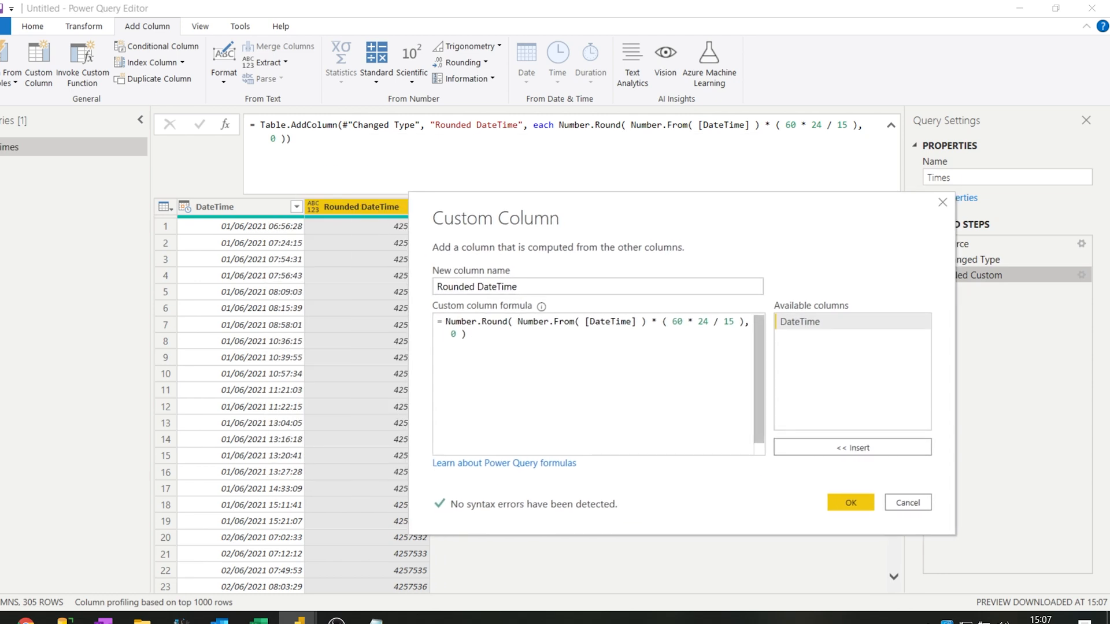
double_click(676, 321)
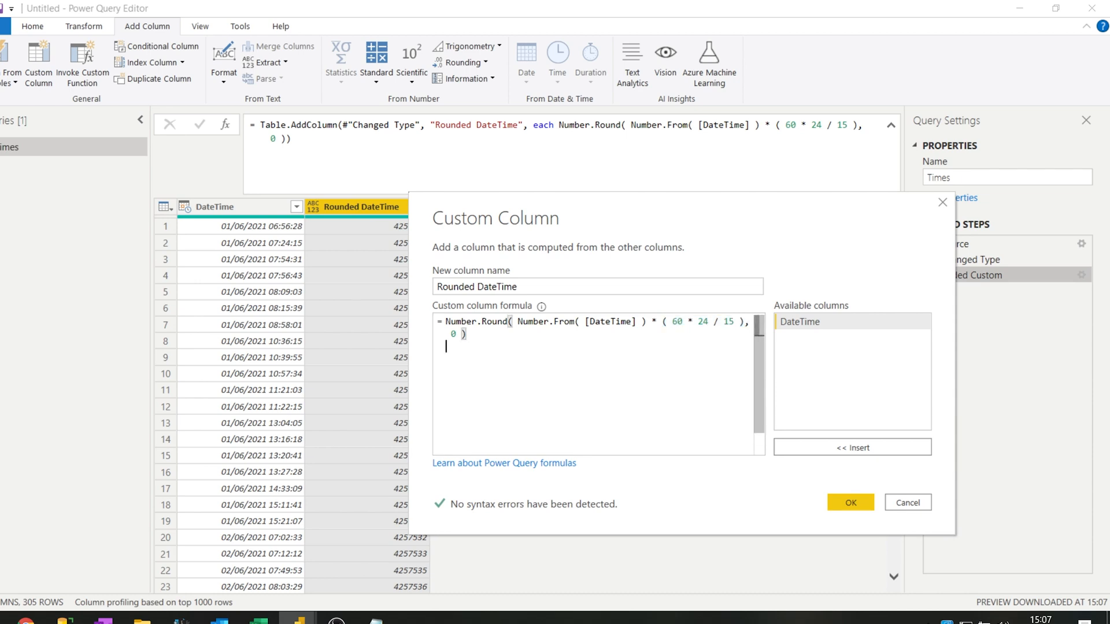
type("/")
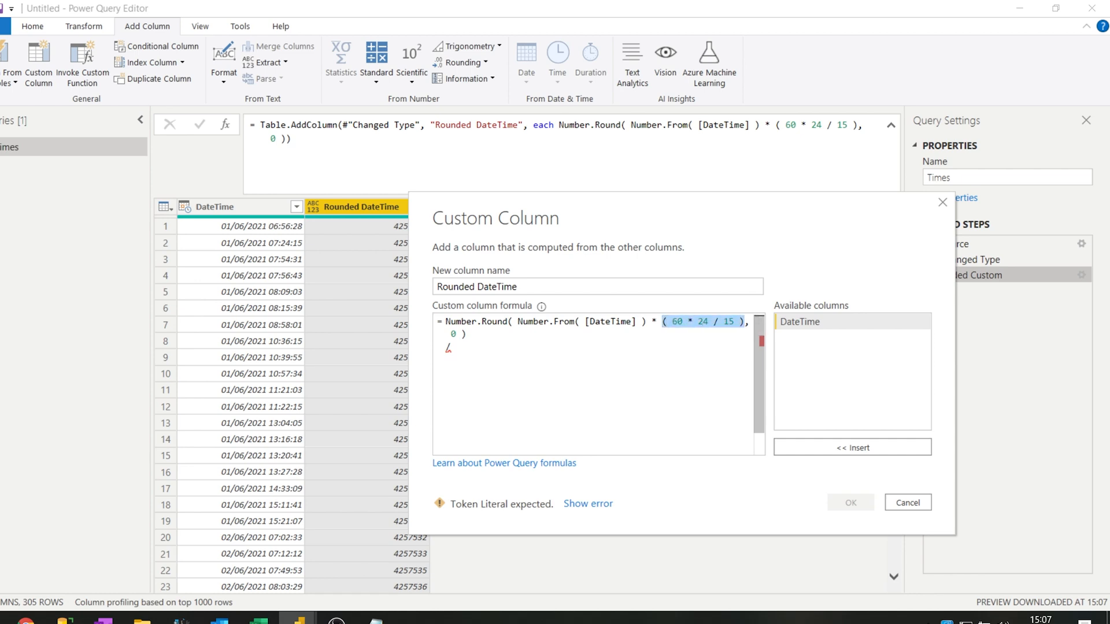
type("/ ( 60 * 24 / 15 )")
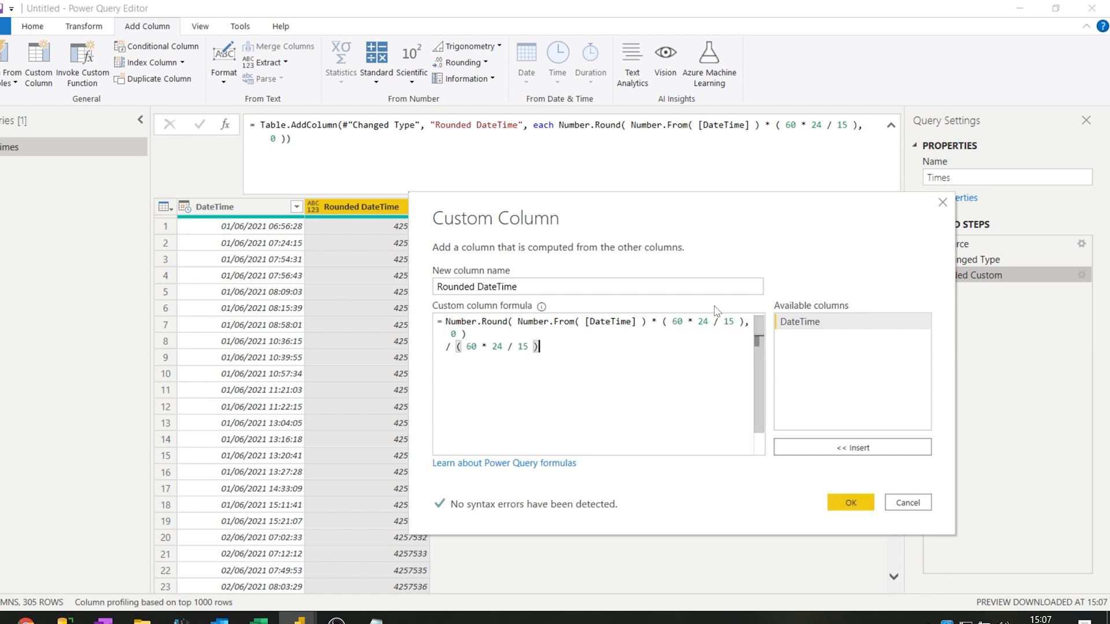
mouse_move(673, 318)
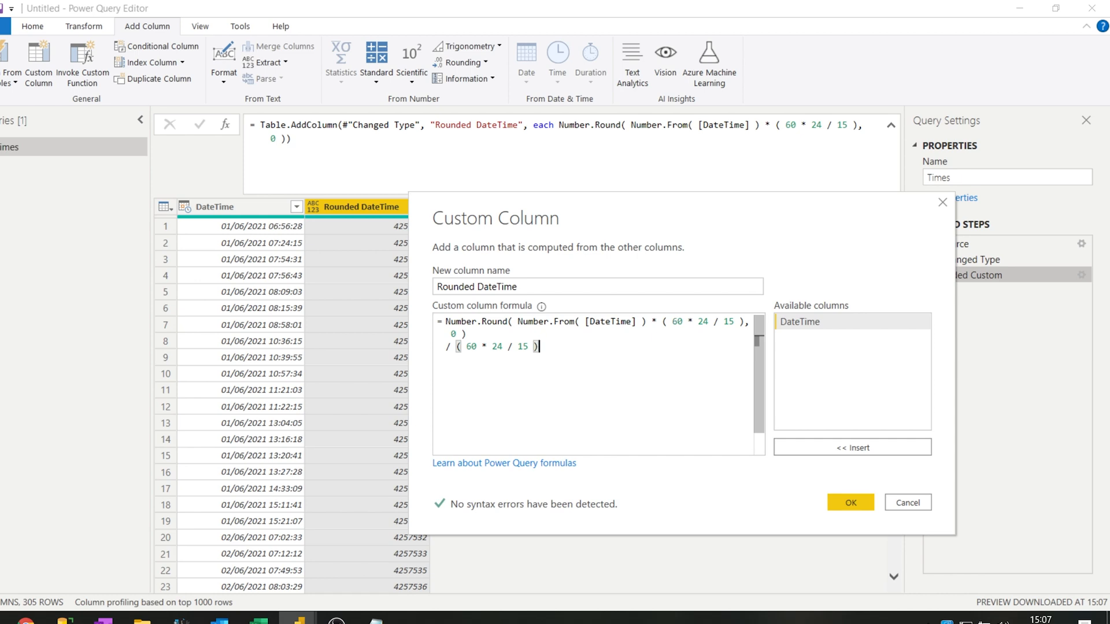
double_click(495, 346)
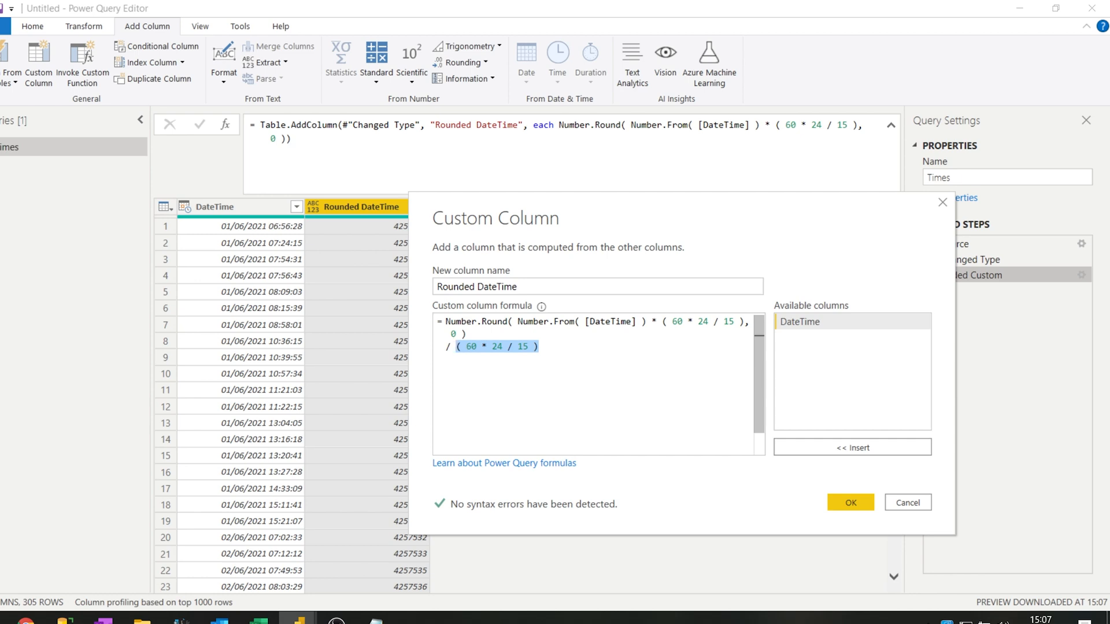
left_click(849, 502)
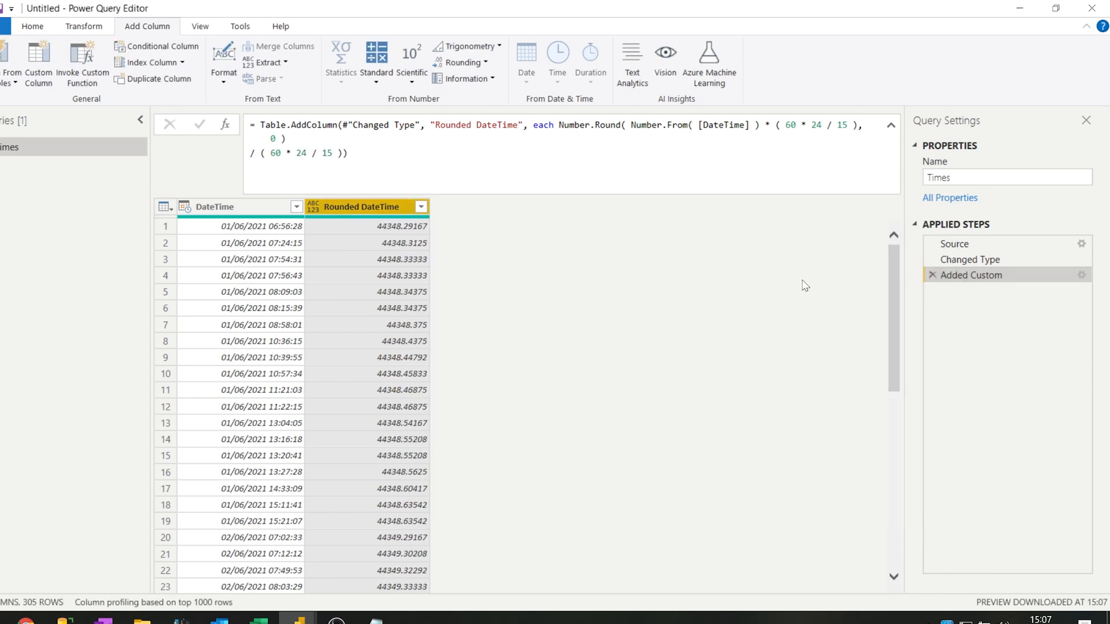
mouse_move(354, 277)
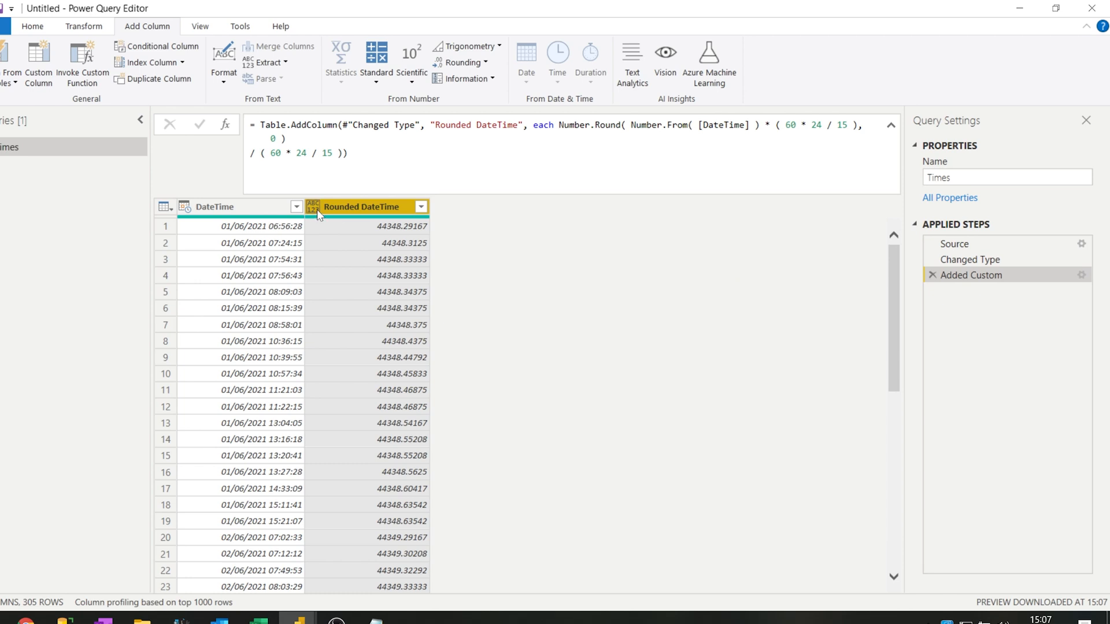
Set Rounded DateTime's type to Date/Time and compare it with the original DateTime values
left_click(306, 207)
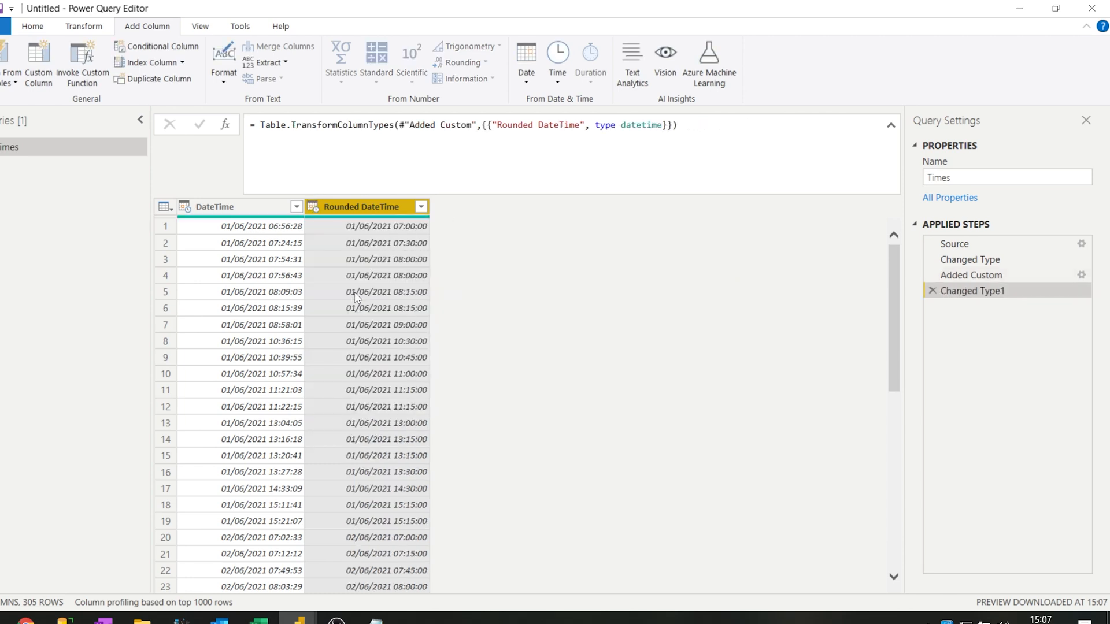
mouse_move(430, 275)
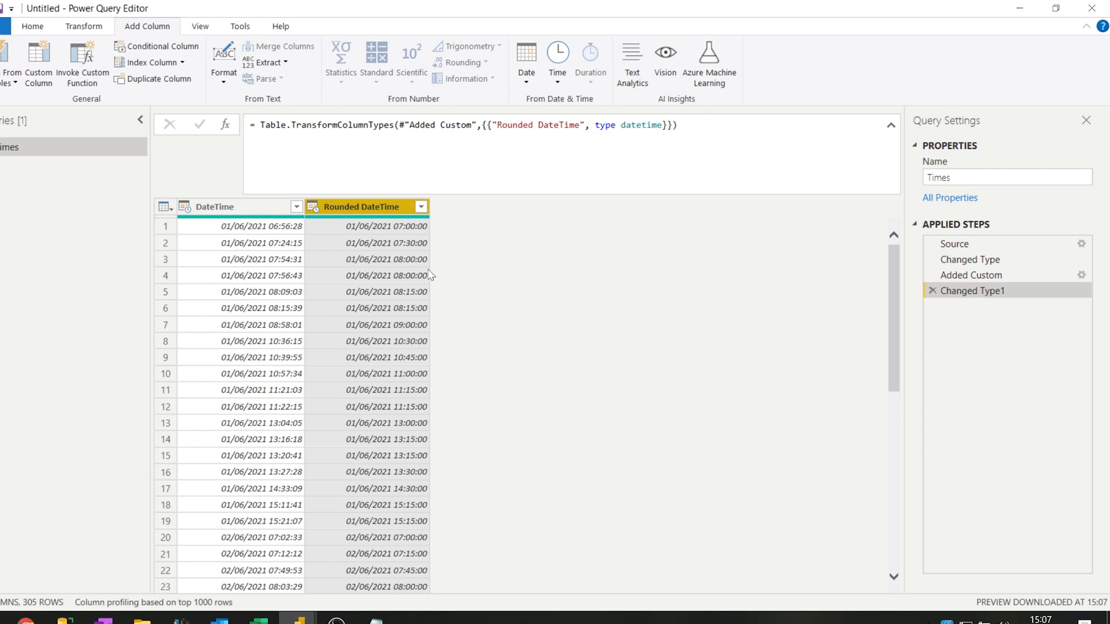
mouse_move(324, 245)
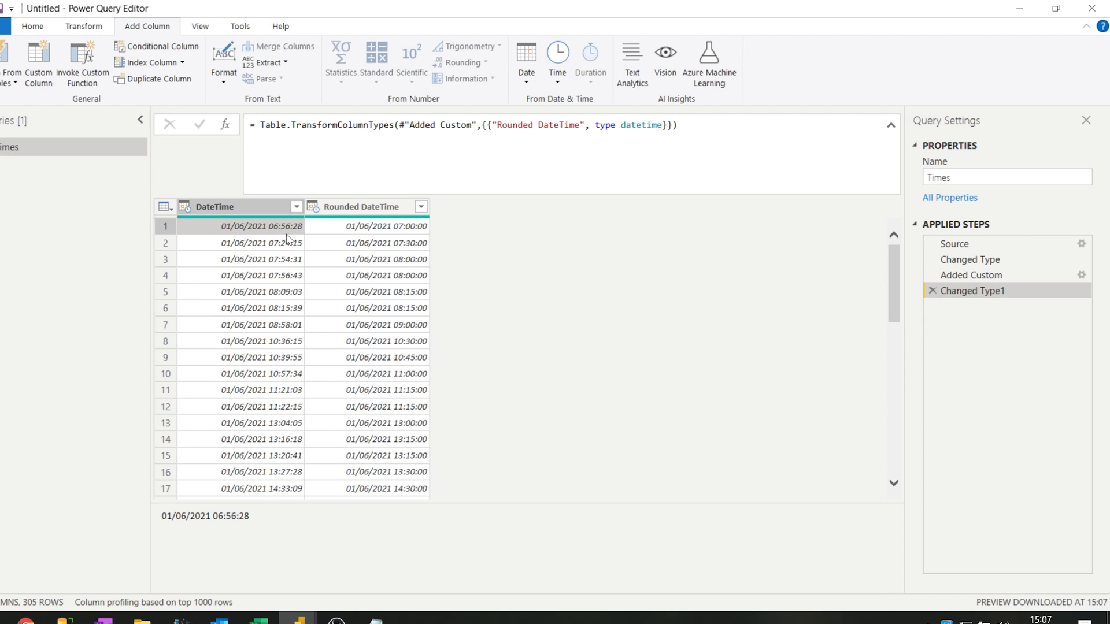
left_click(259, 243)
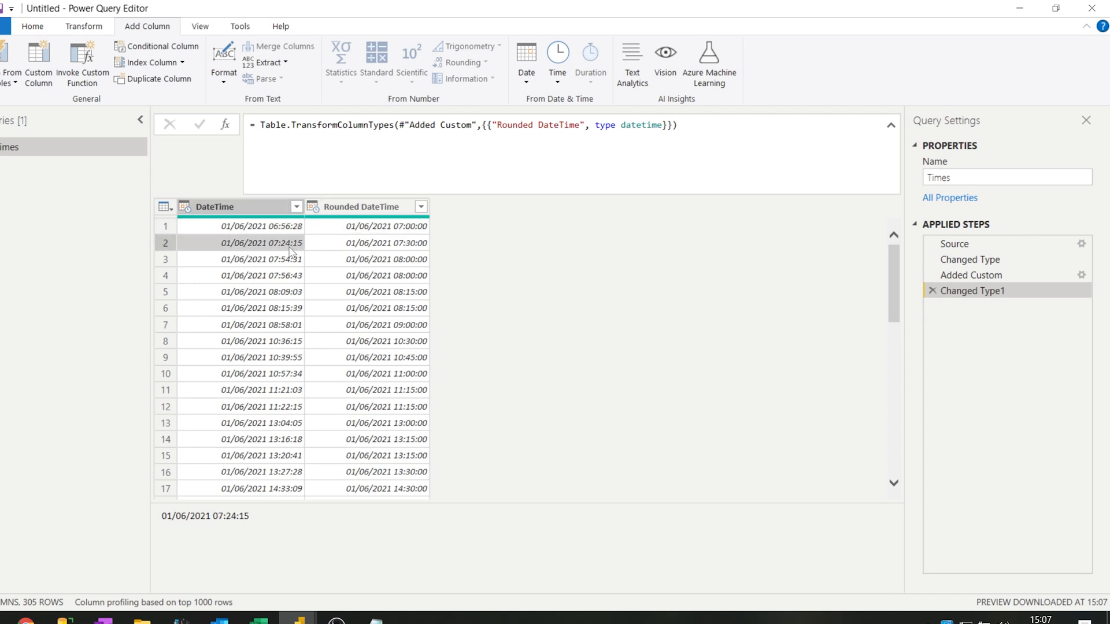
left_click(386, 243)
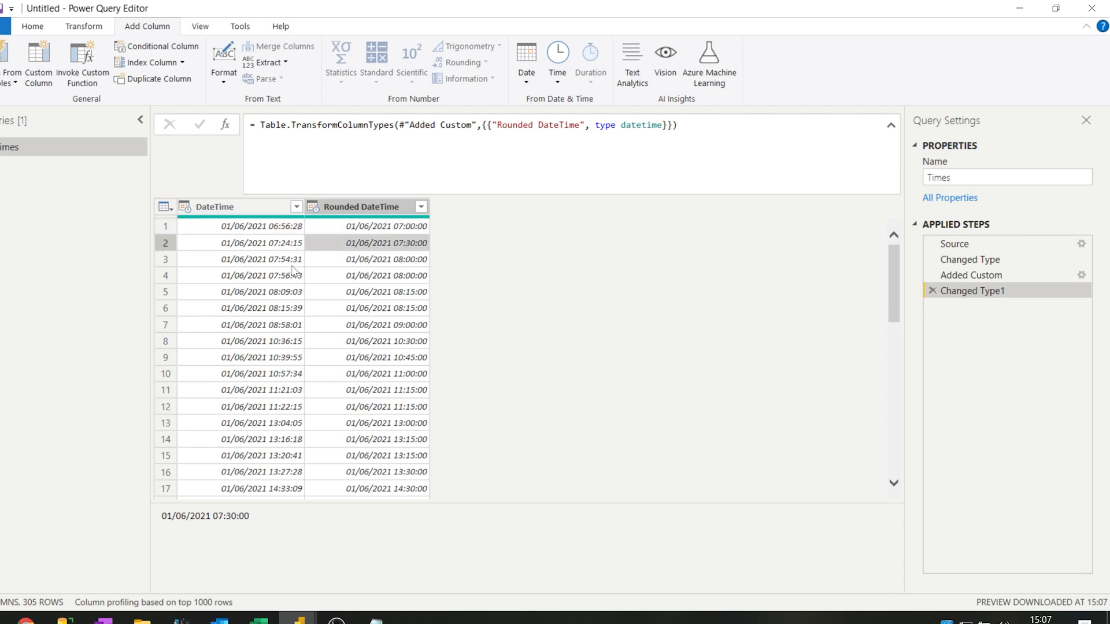
left_click(387, 259)
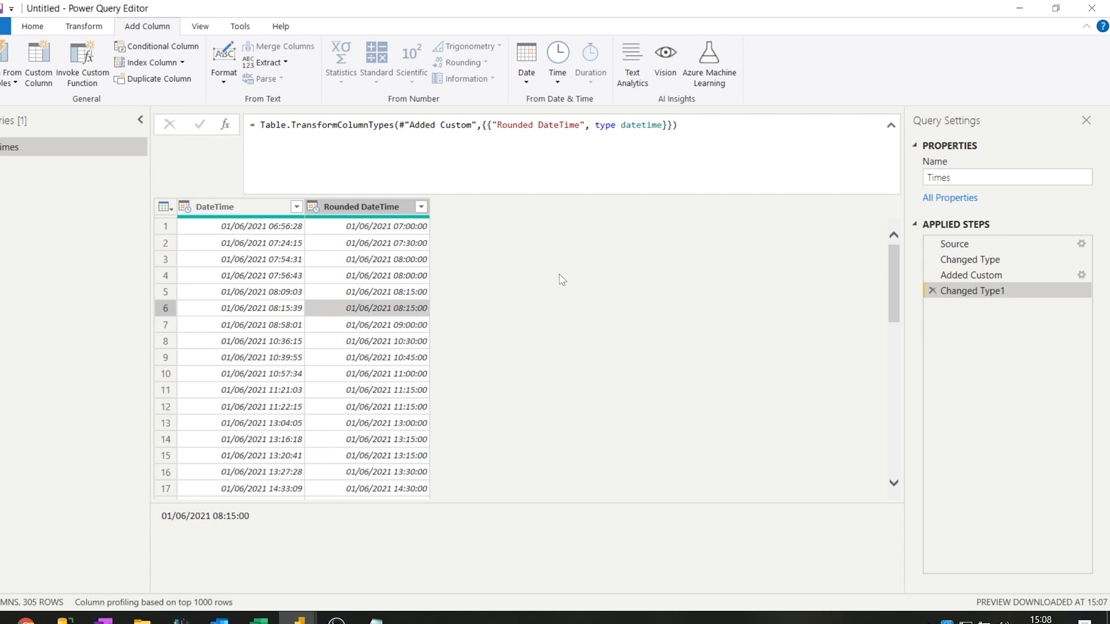
mouse_move(1016, 298)
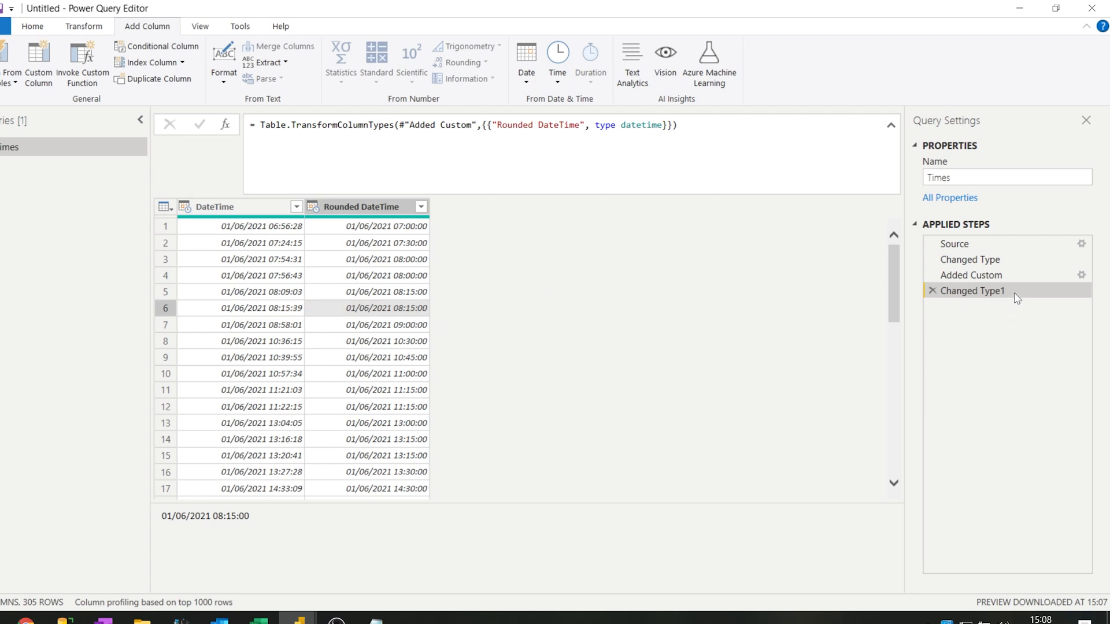
mouse_move(972, 290)
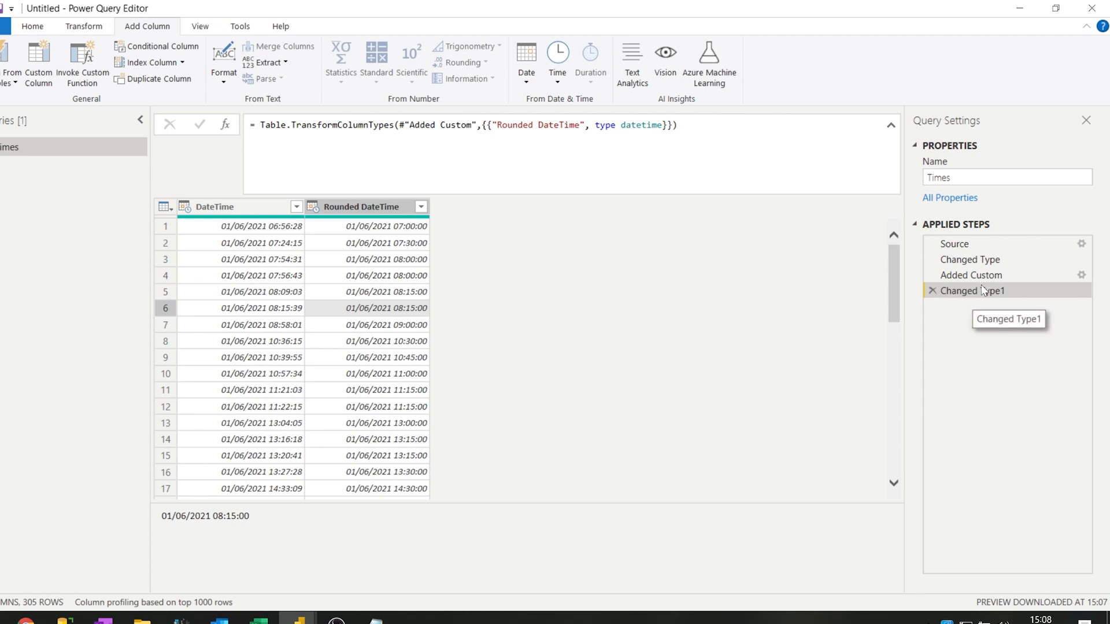
Change the Added Custom formula's interval from 15 to 30 and inspect the results
left_click(972, 274)
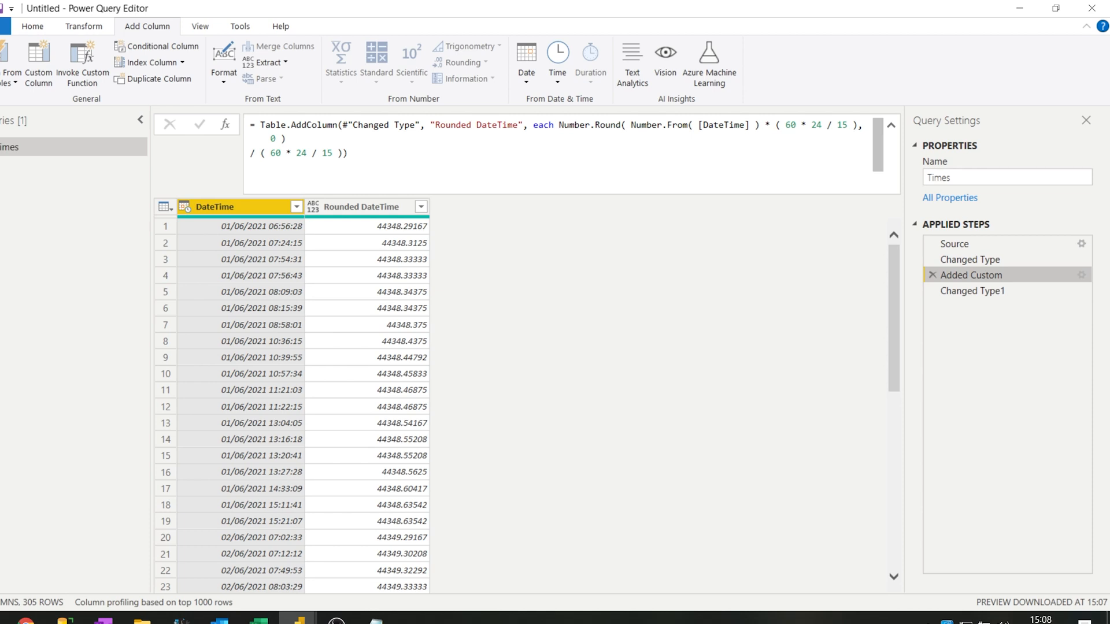
left_click(539, 124)
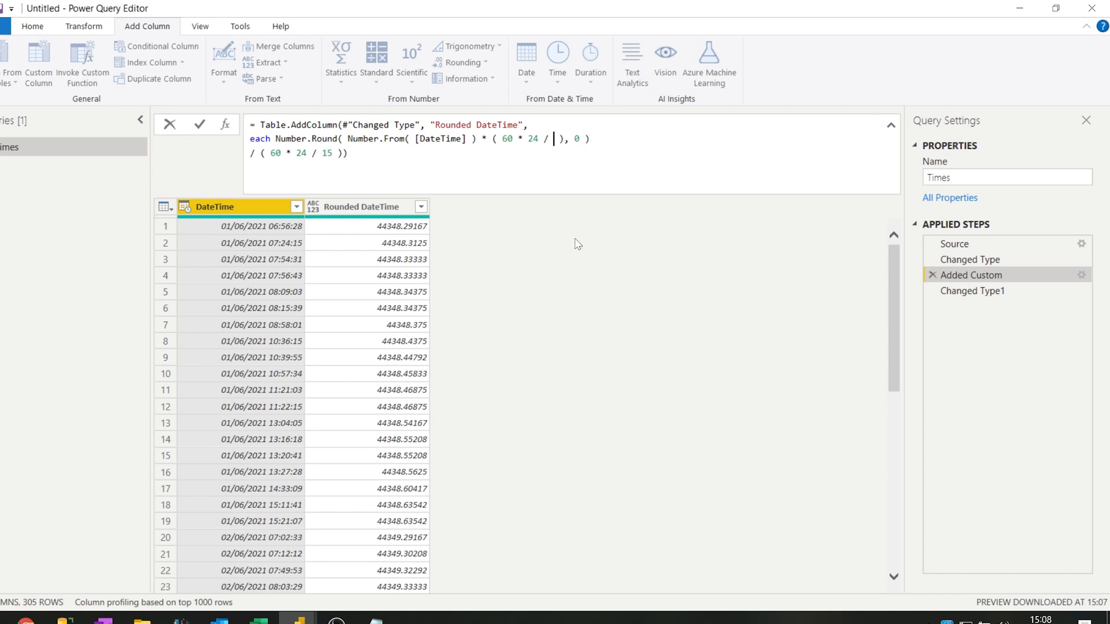
type("30")
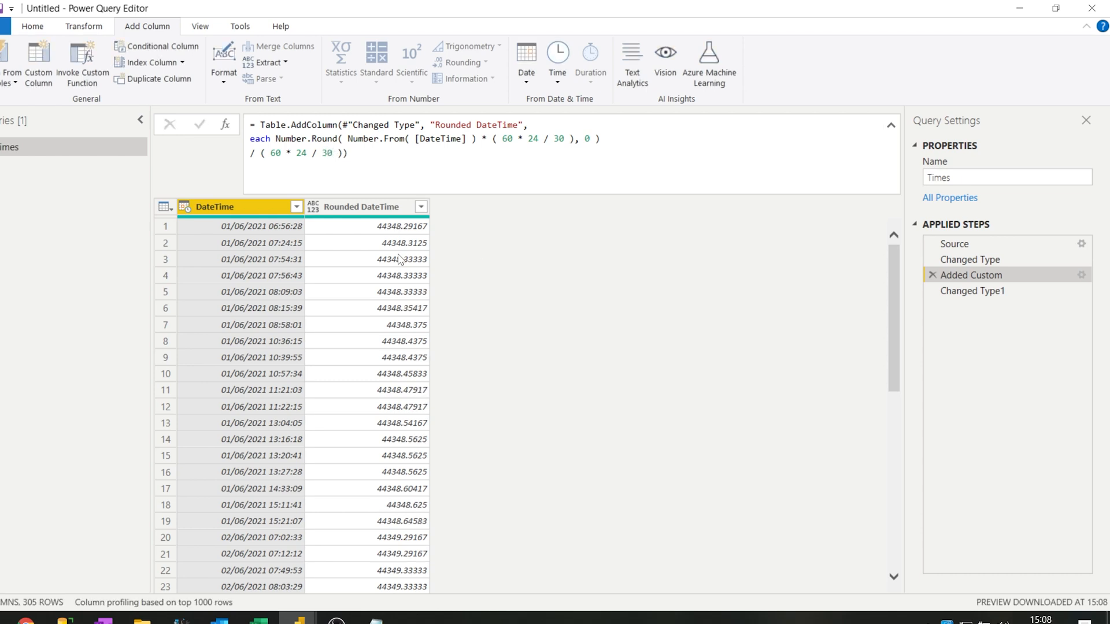
left_click(974, 291)
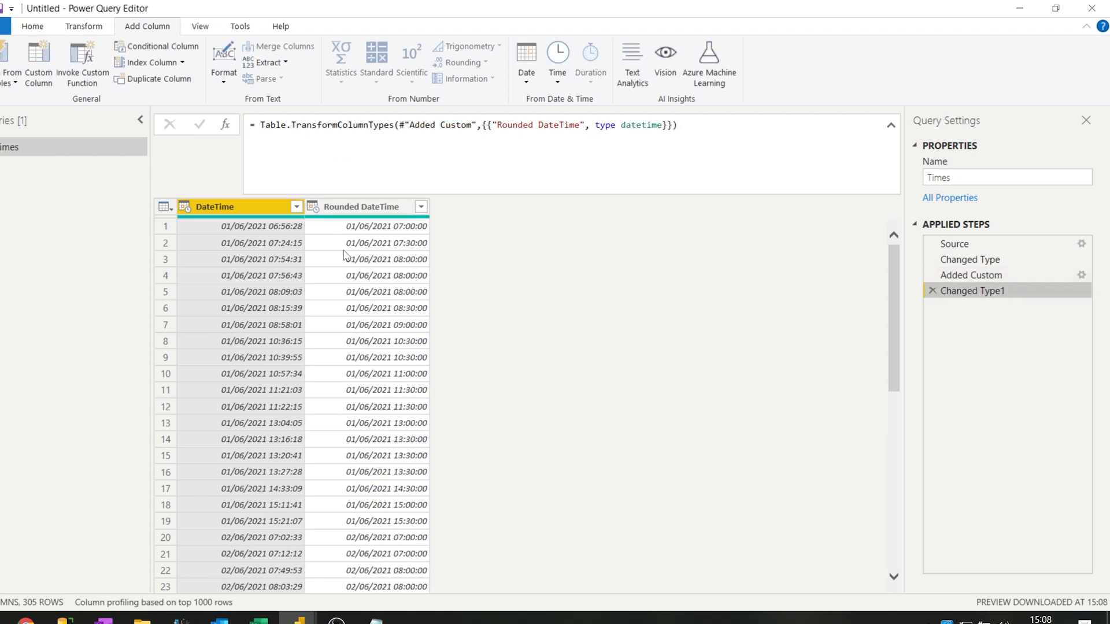
left_click(387, 227)
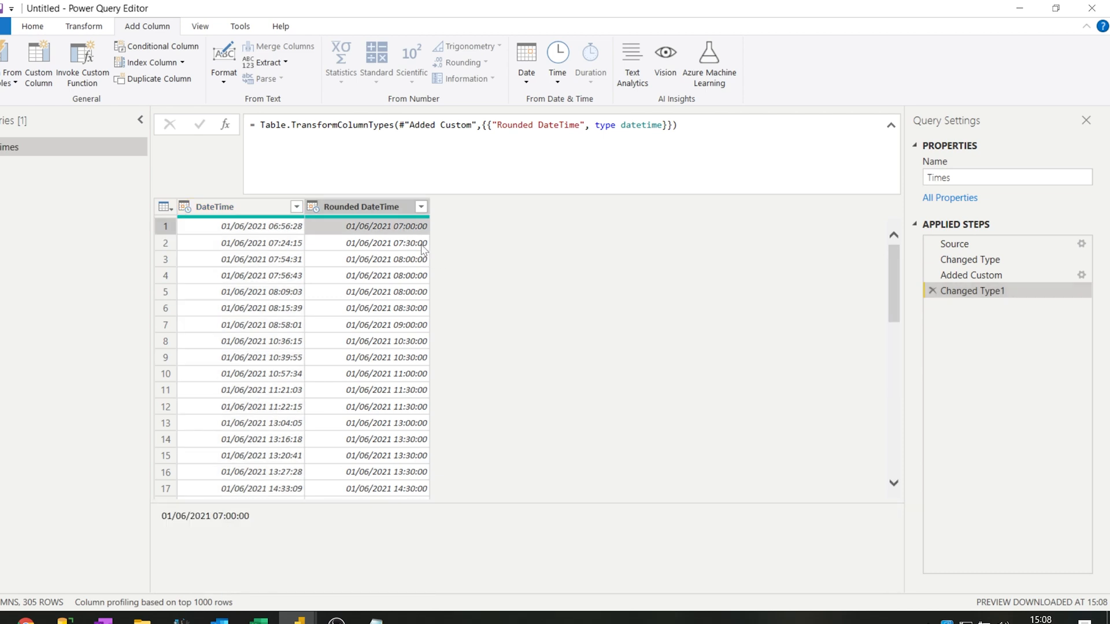
left_click(260, 242)
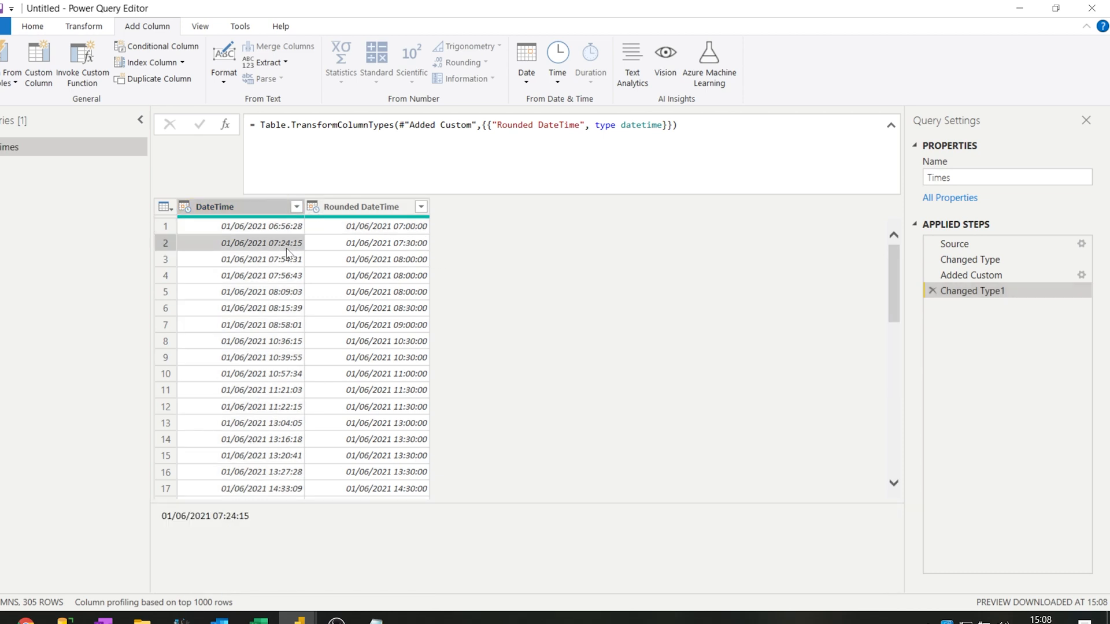
left_click(260, 226)
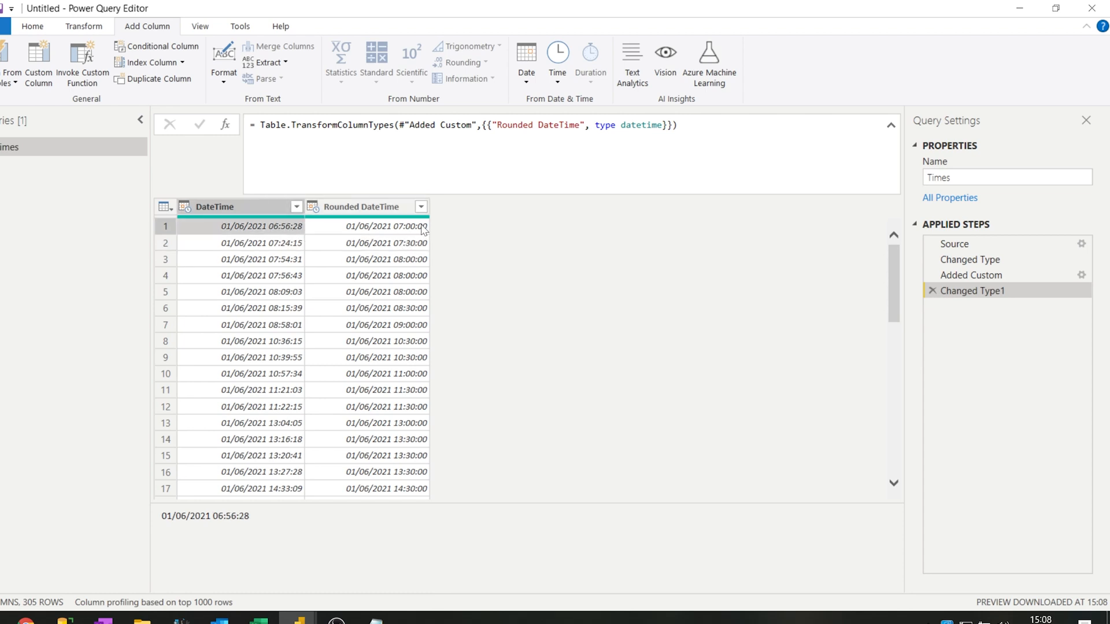
left_click(368, 226)
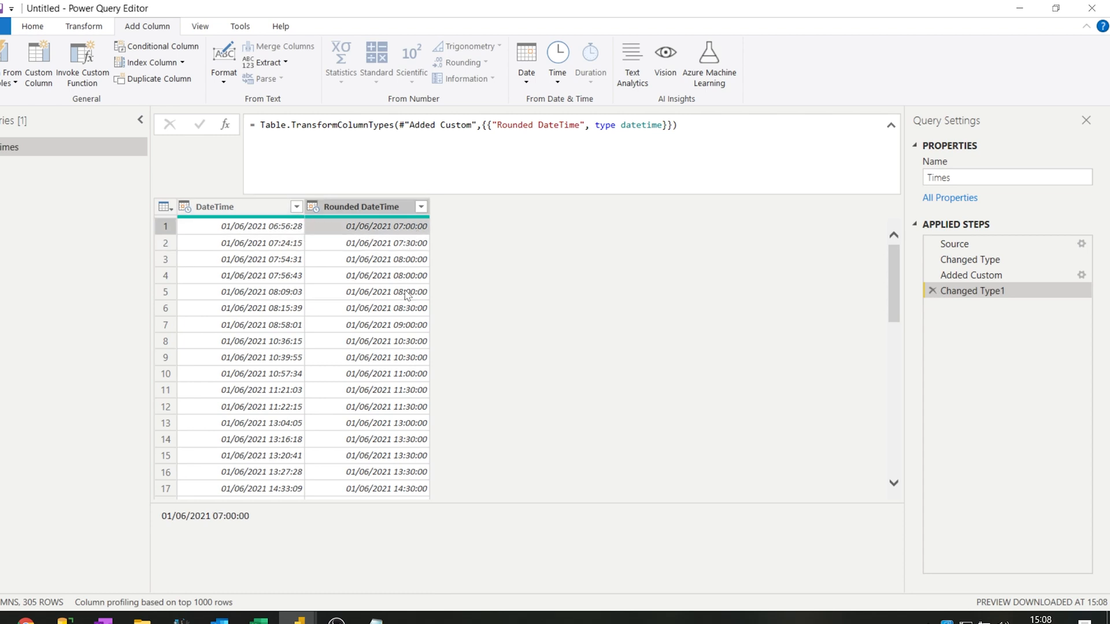
Change the interval to 60 so values round to the nearest hour
left_click(971, 274)
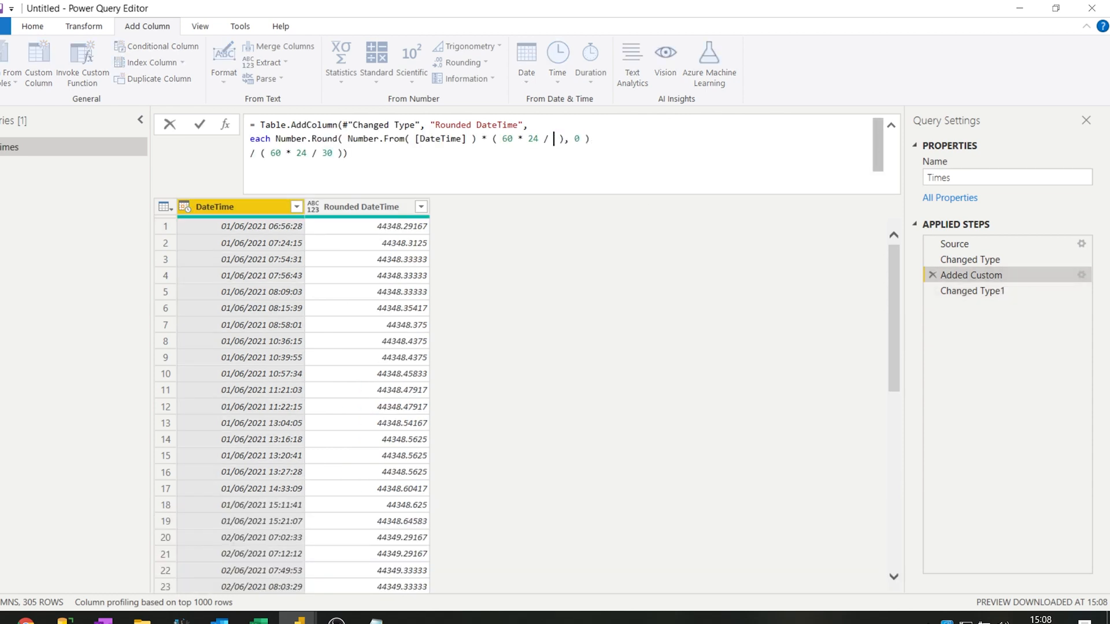
type("60")
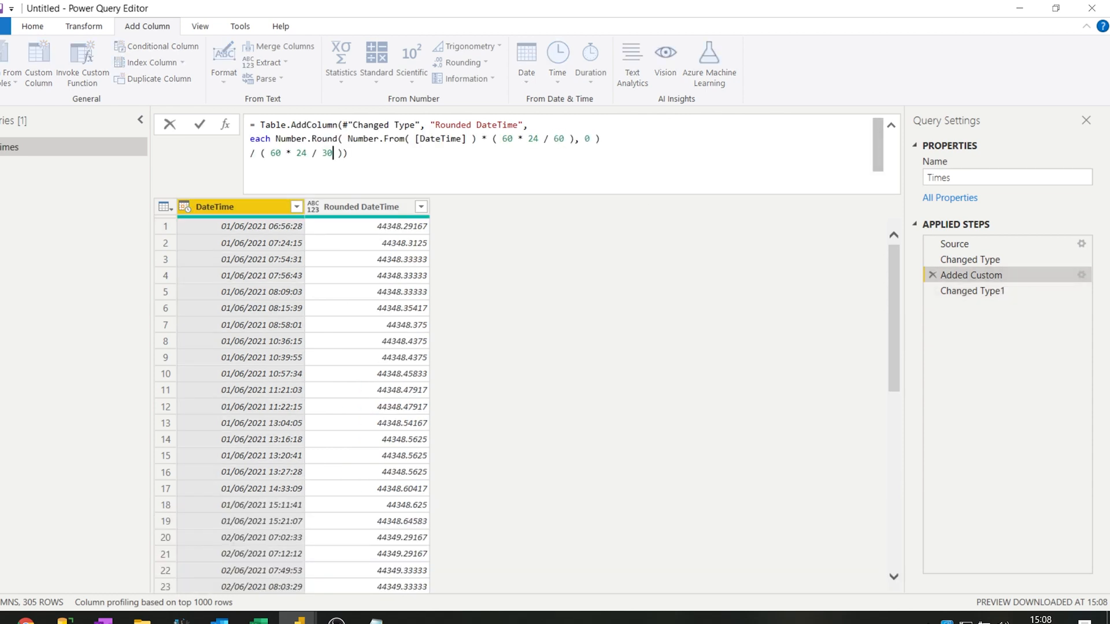
type("60")
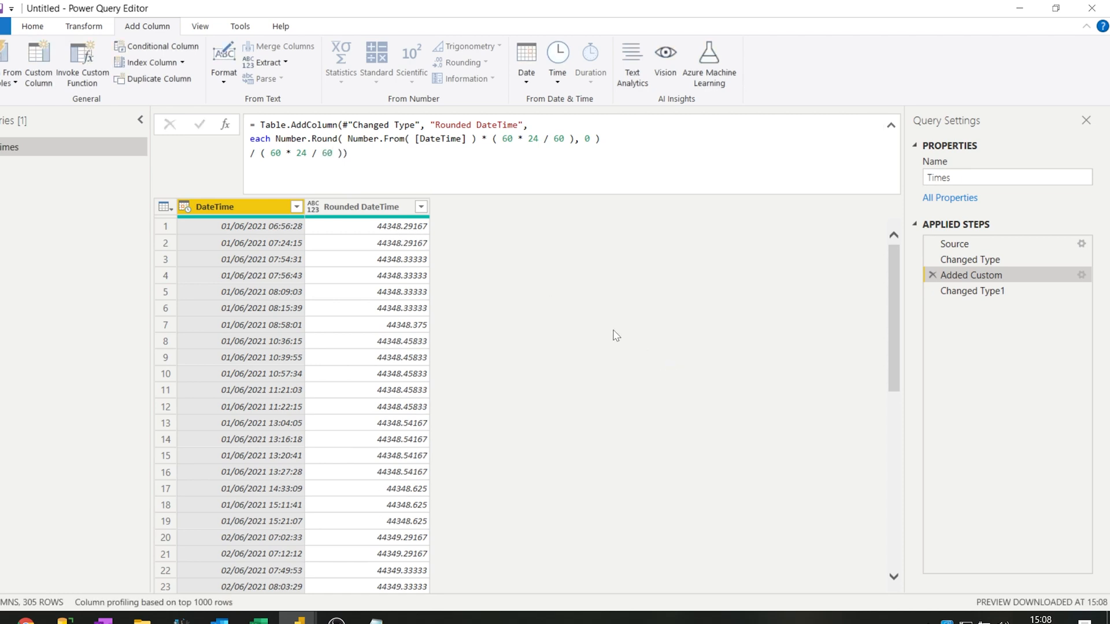
left_click(972, 291)
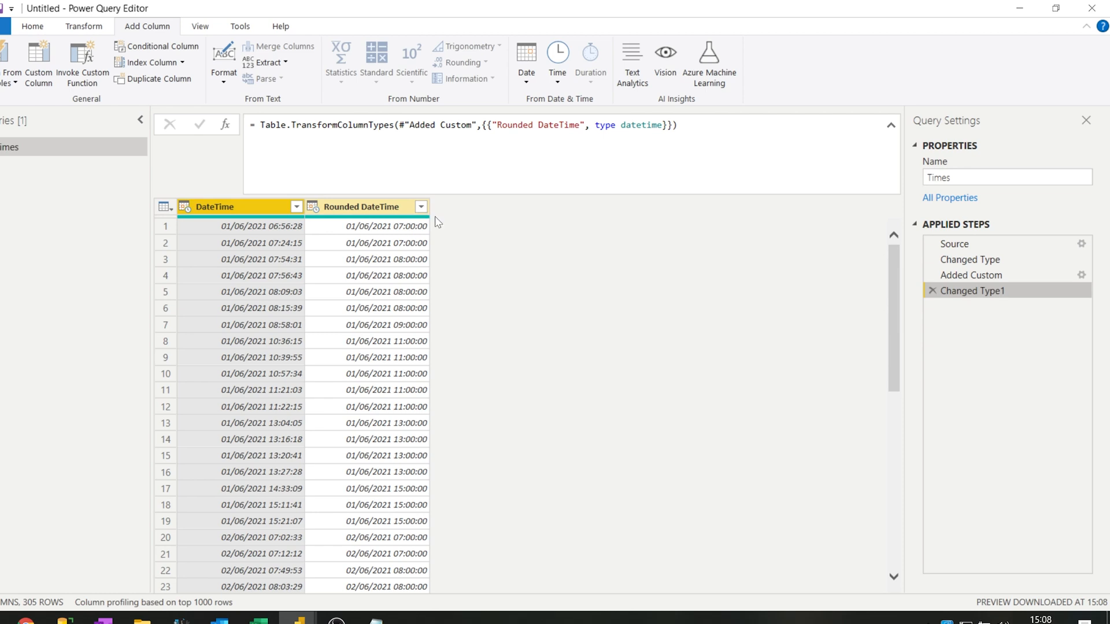
mouse_move(991, 275)
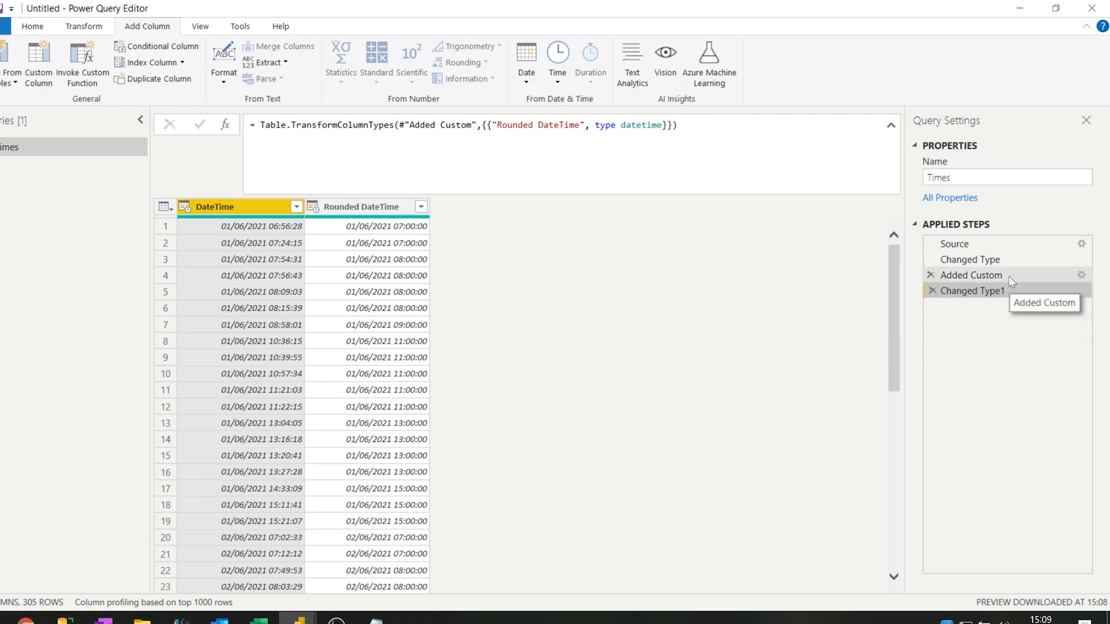
Fix the formula's closing parenthesis, then open and cancel the Added Custom step settings
left_click(971, 274)
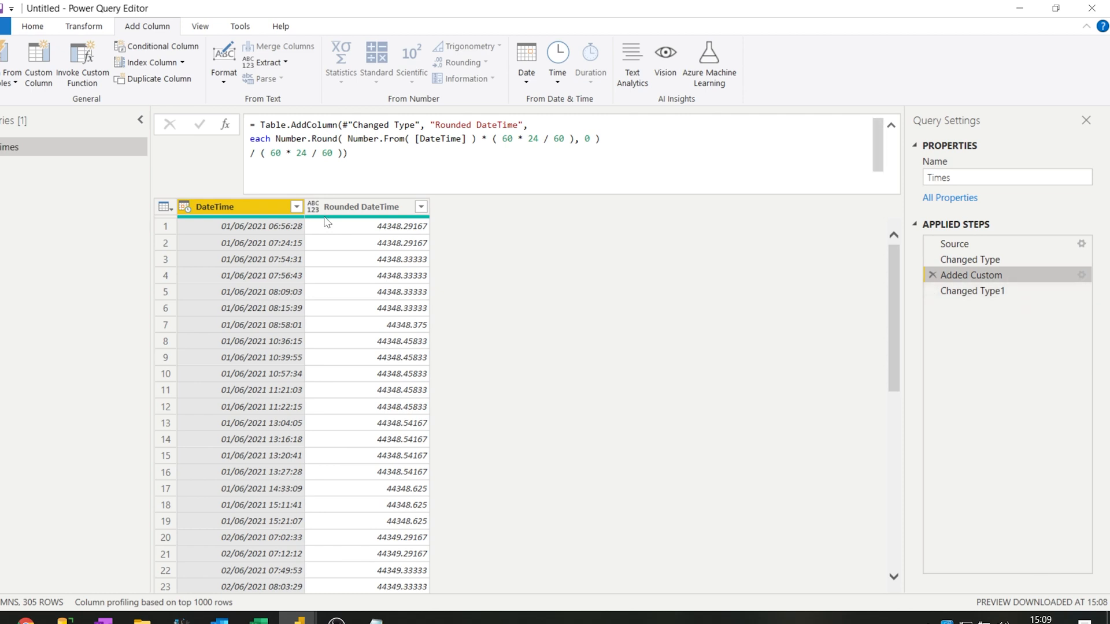
mouse_move(360, 257)
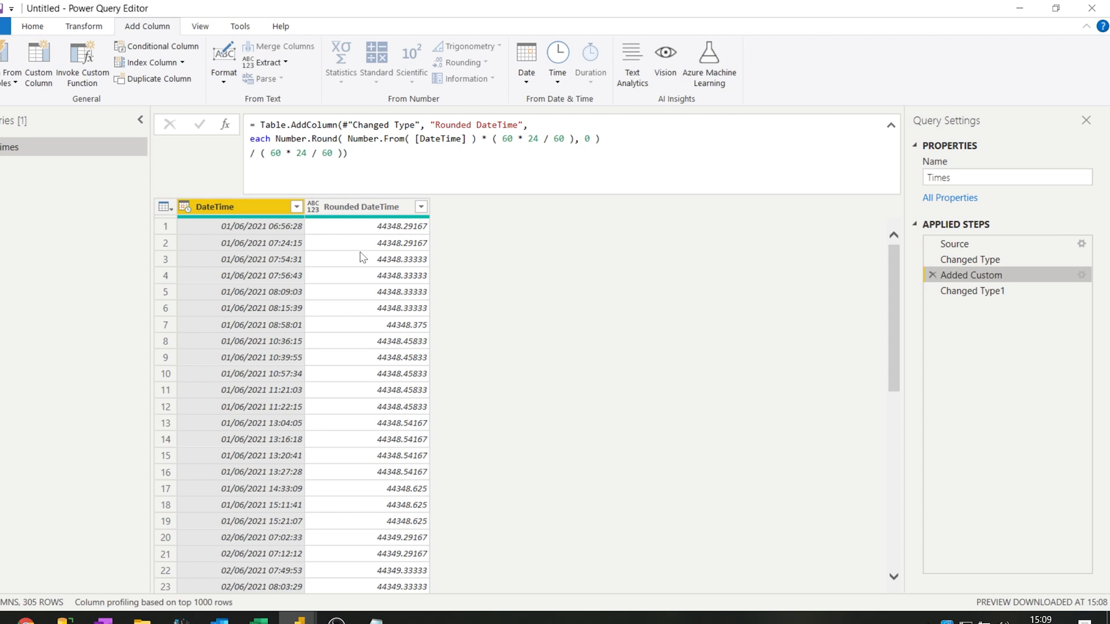
mouse_move(326, 234)
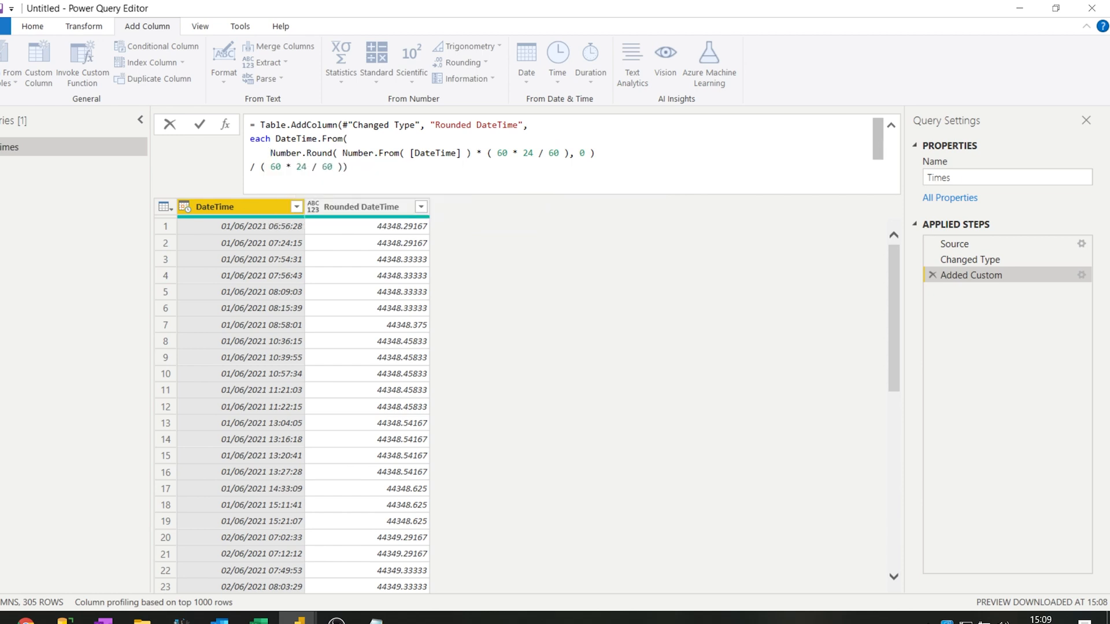
left_click(199, 125)
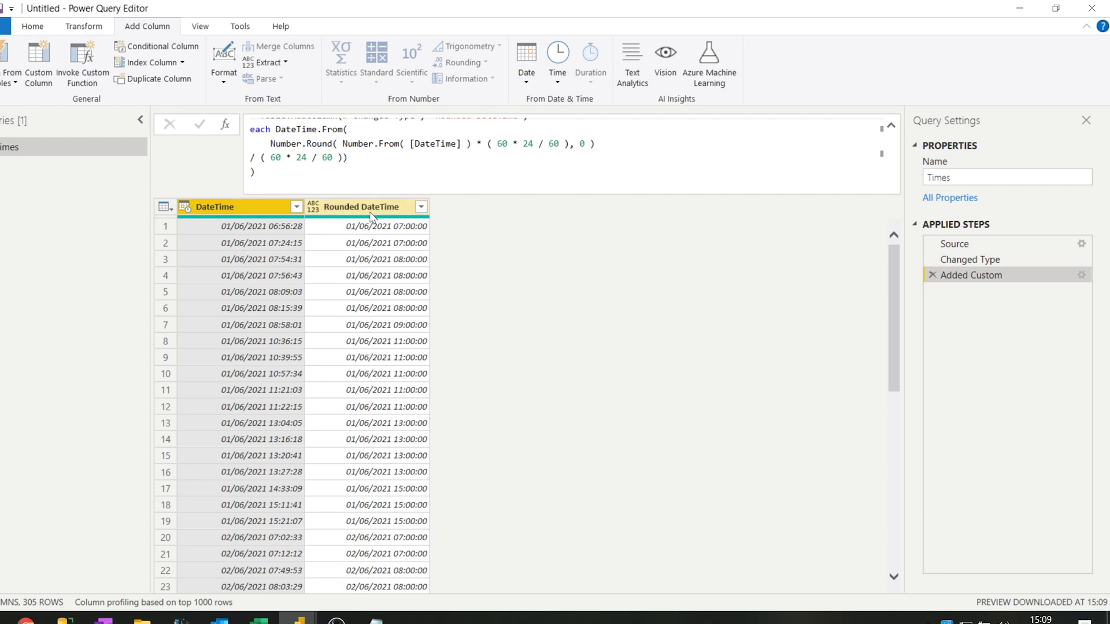
mouse_move(1094, 283)
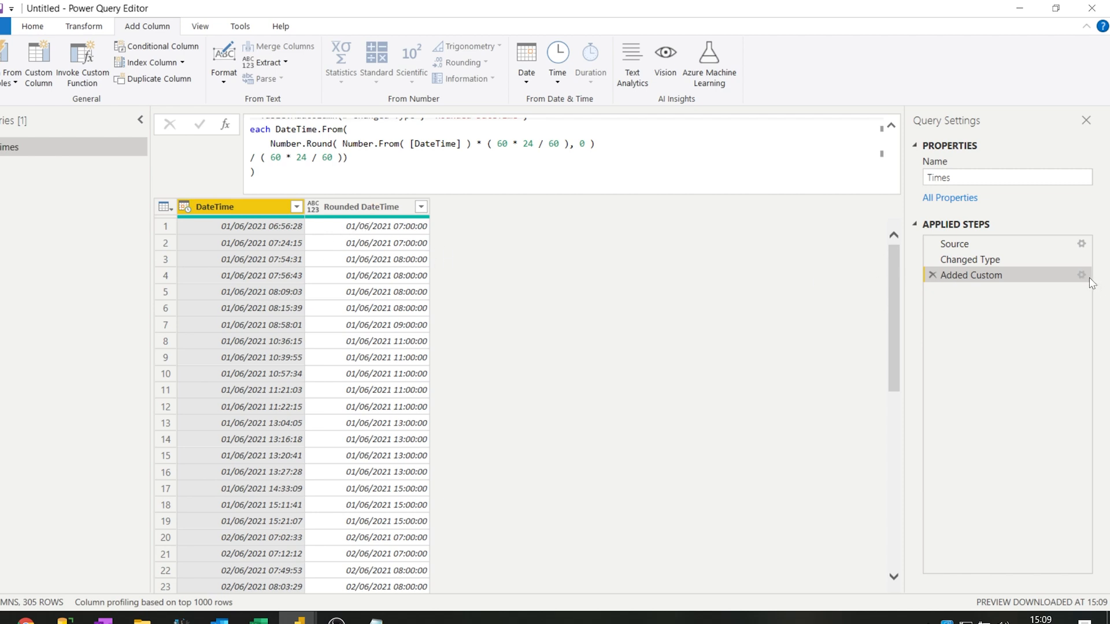
left_click(1082, 275)
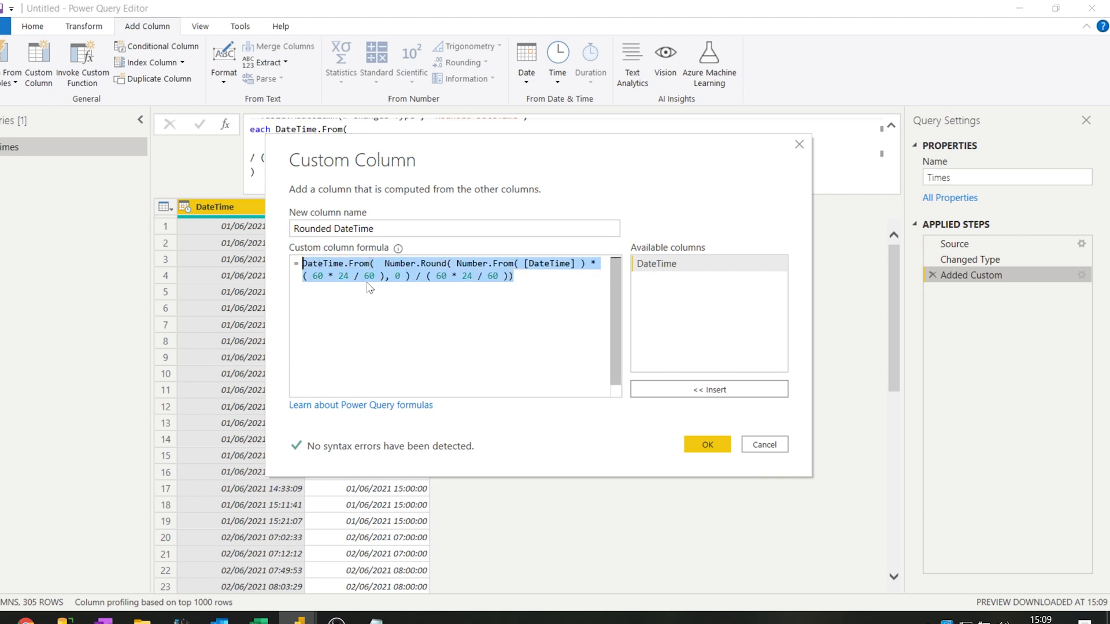
mouse_move(676, 415)
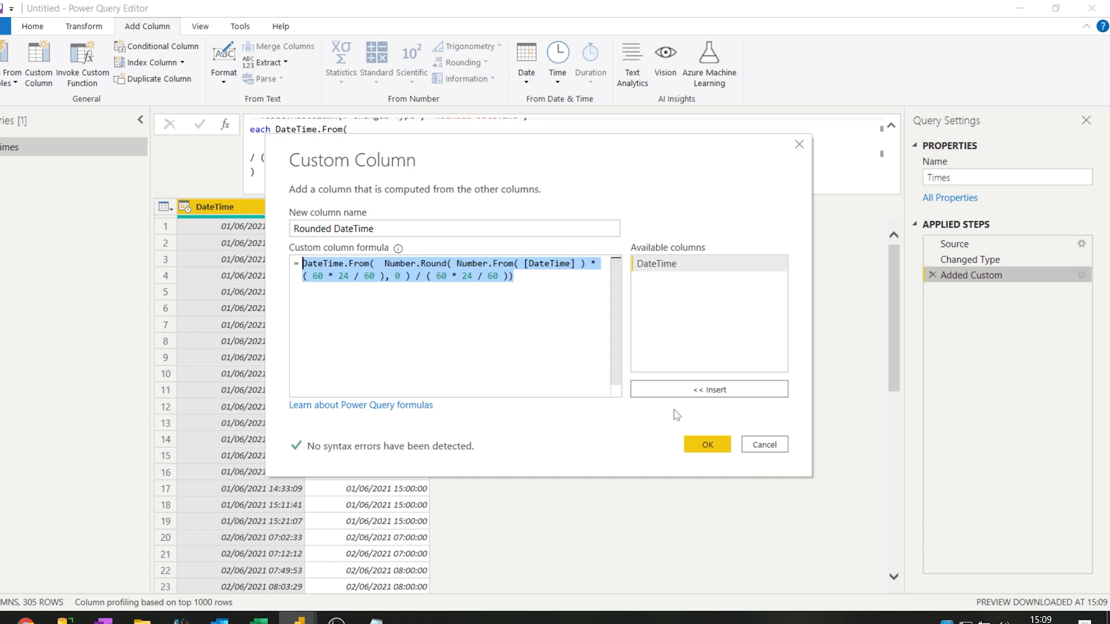
left_click(763, 445)
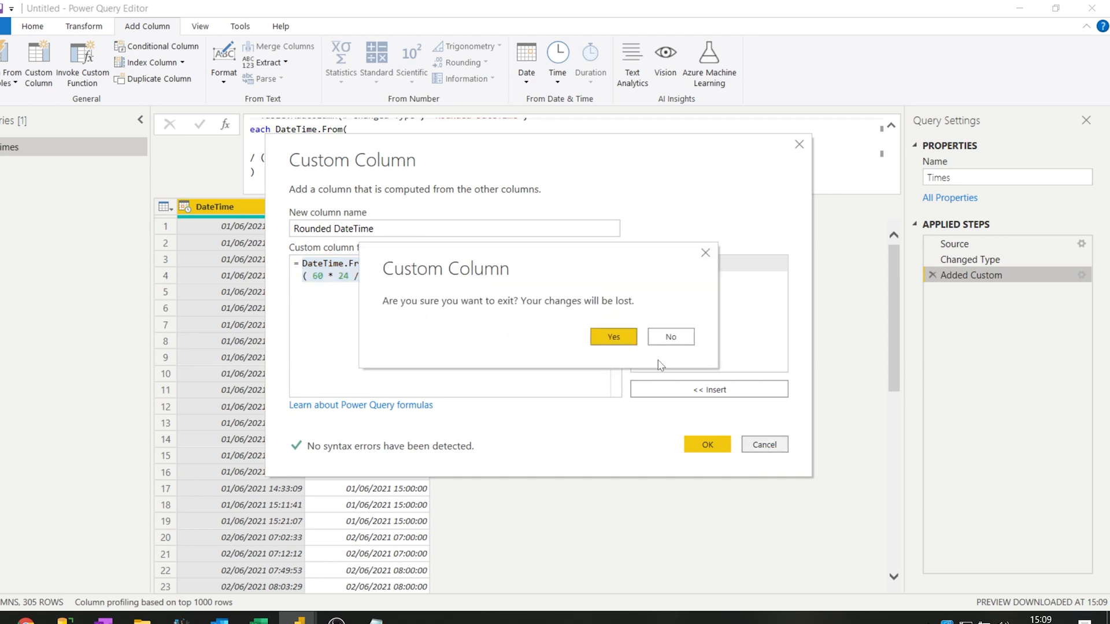
mouse_move(669, 337)
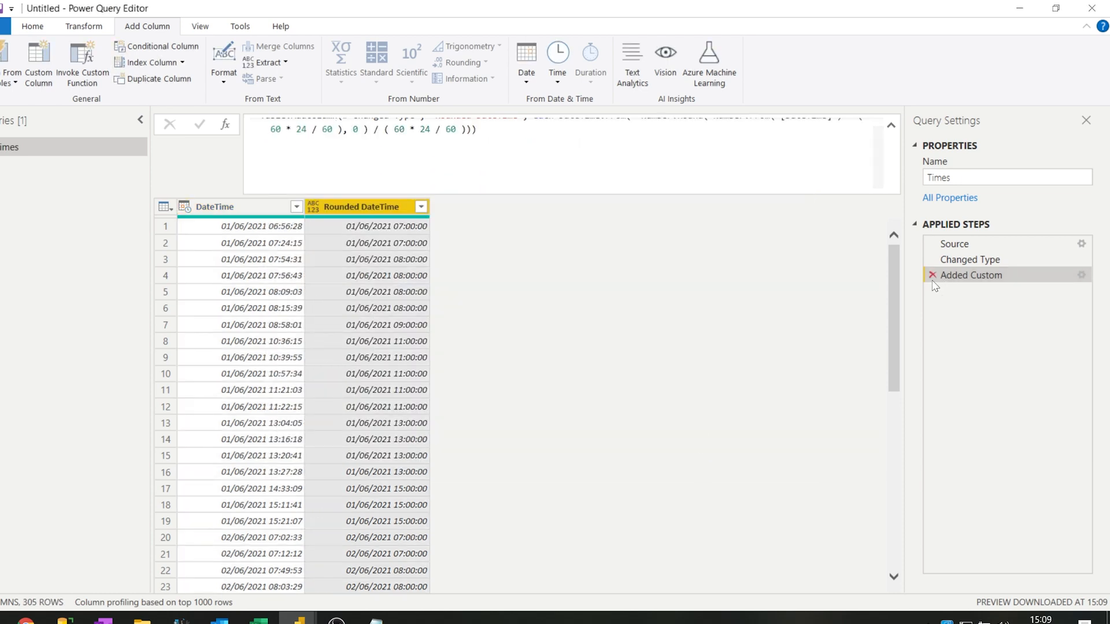
Delete the Added Custom step and convert the DateTime column to Date Only
left_click(933, 275)
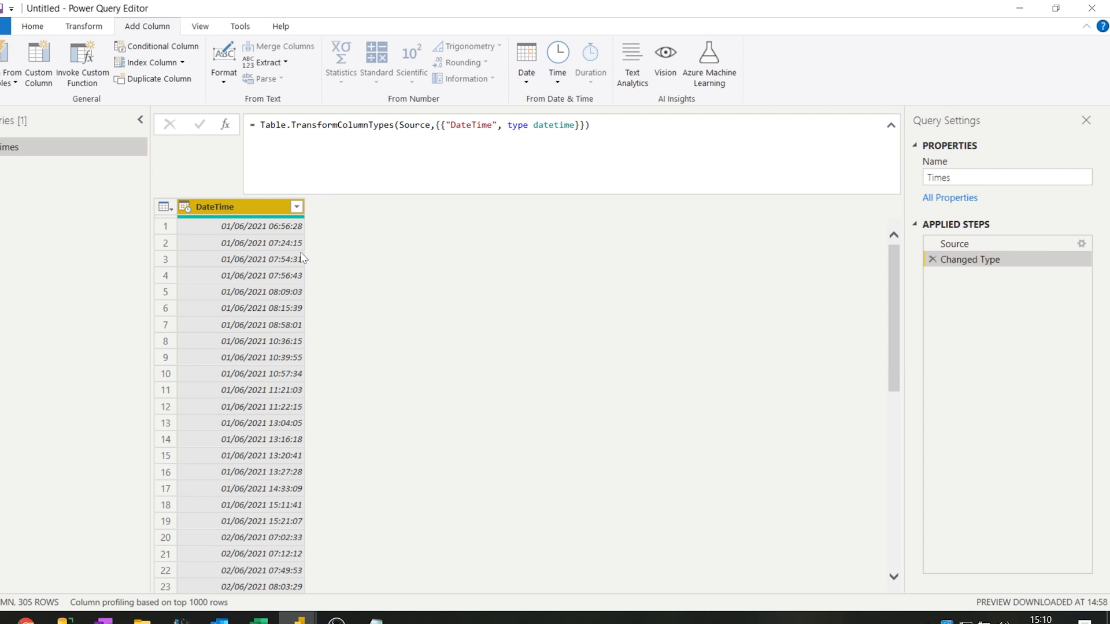
mouse_move(250, 222)
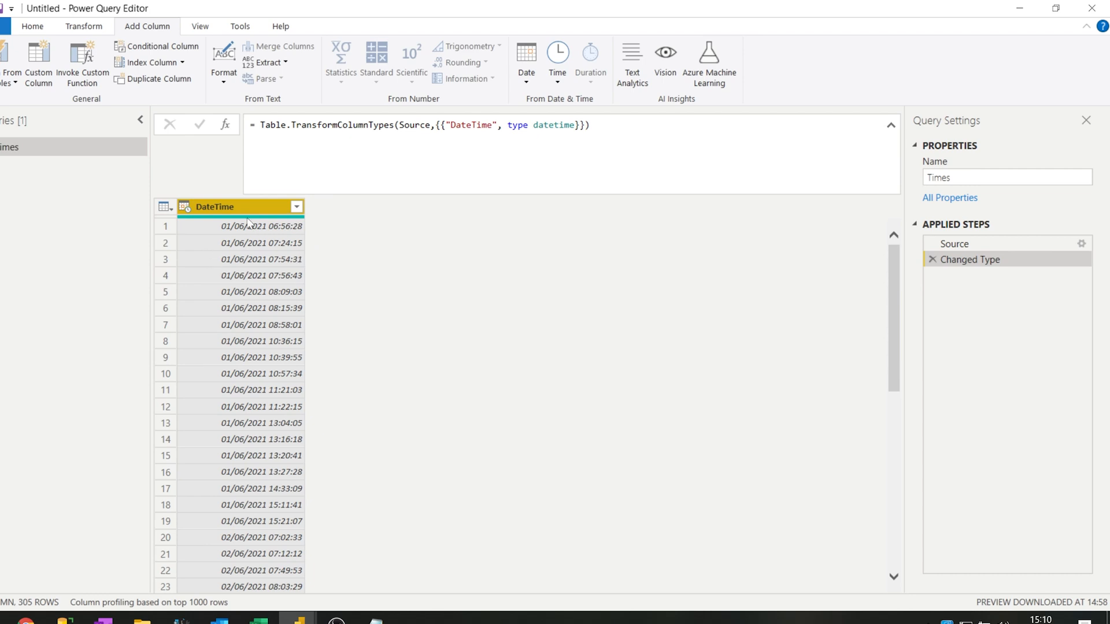
mouse_move(270, 270)
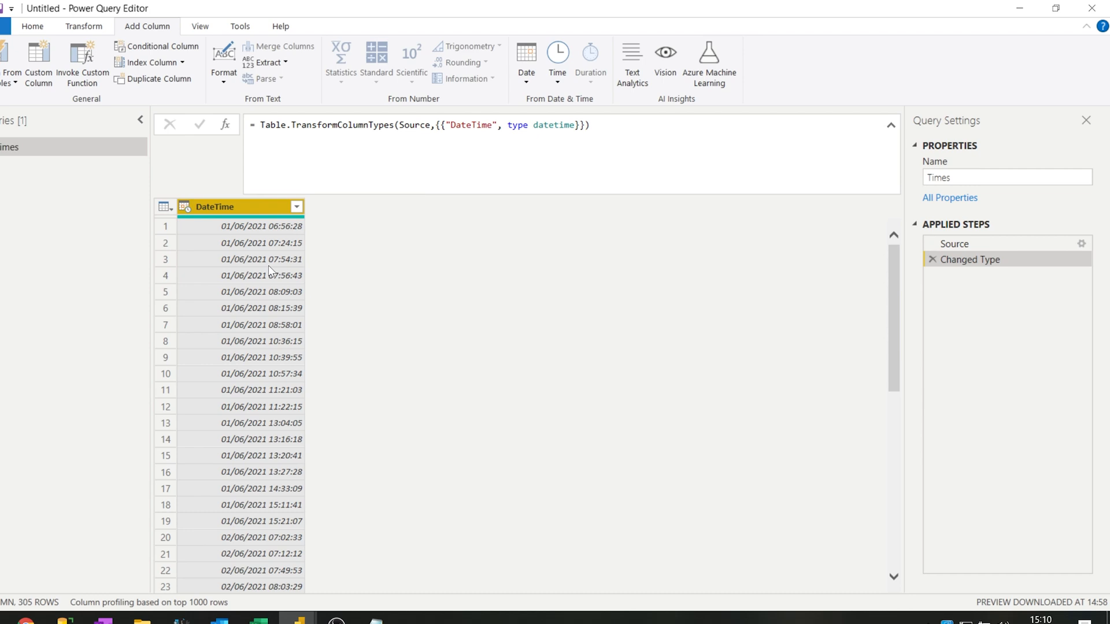
left_click(83, 26)
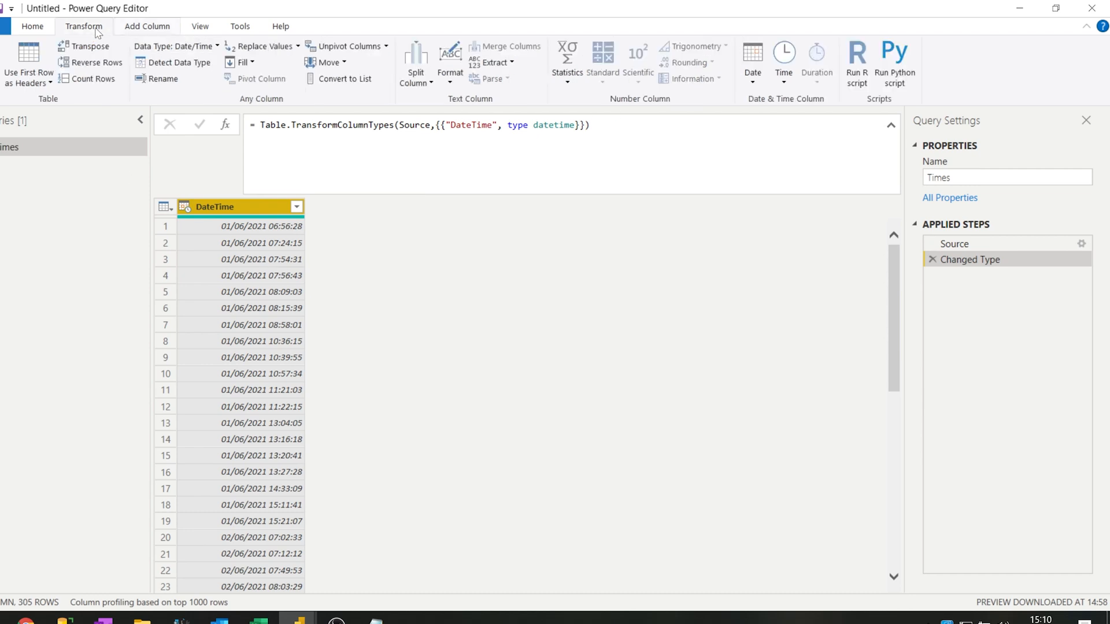
mouse_move(340, 79)
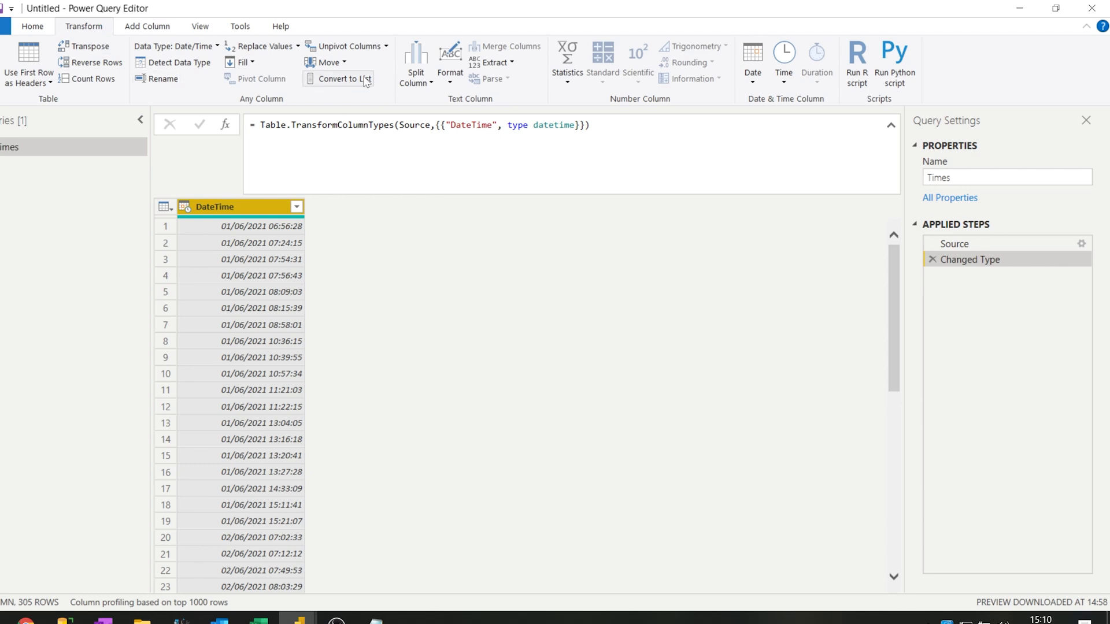
left_click(495, 63)
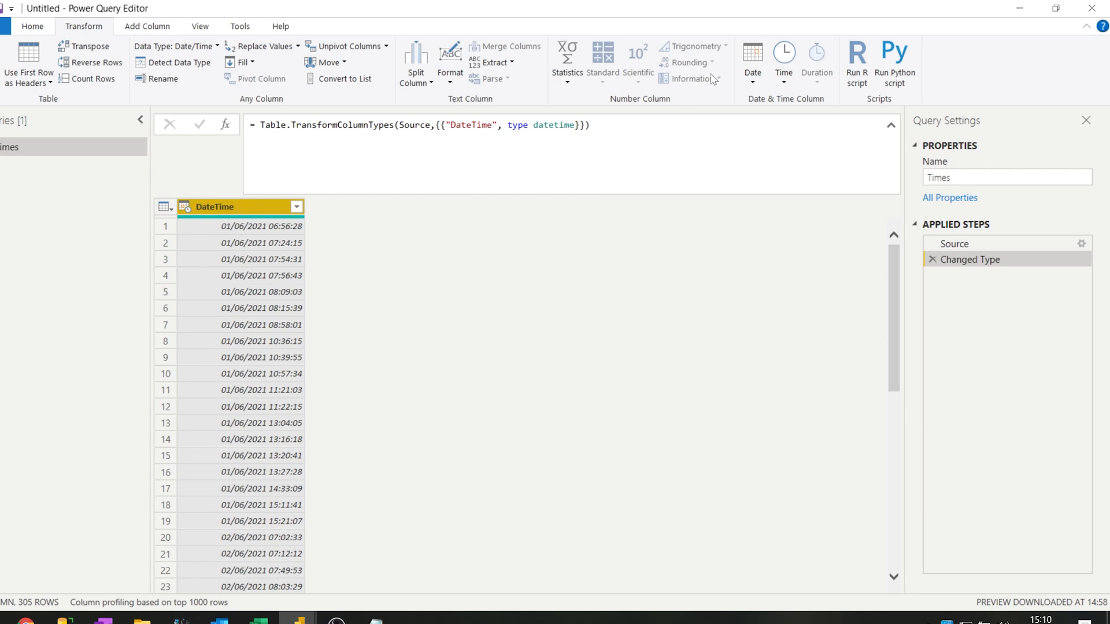
left_click(752, 62)
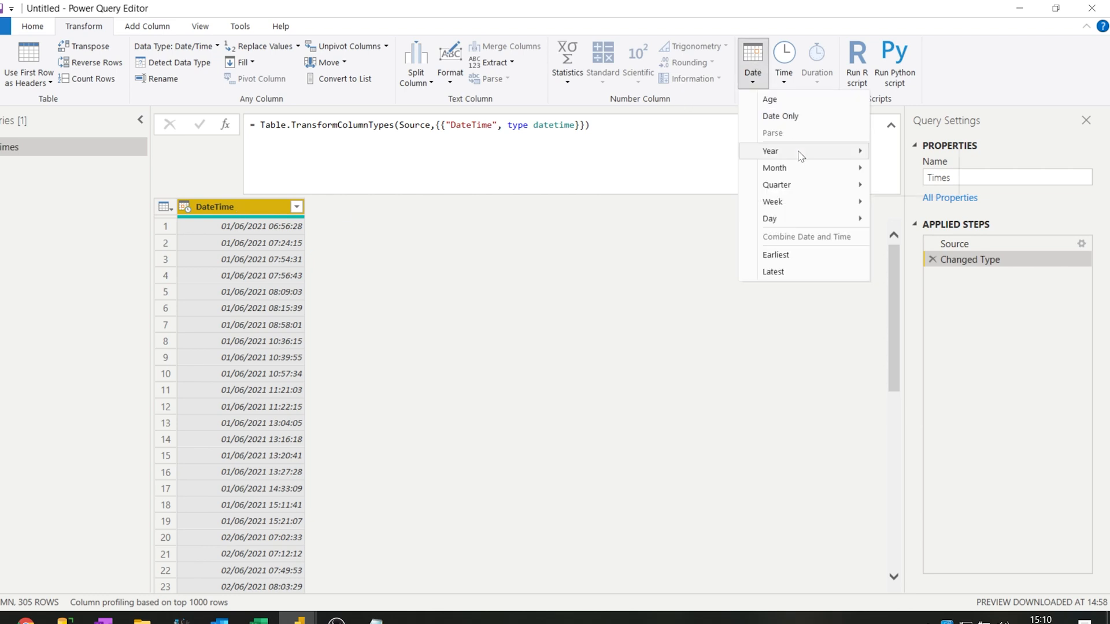
mouse_move(771, 151)
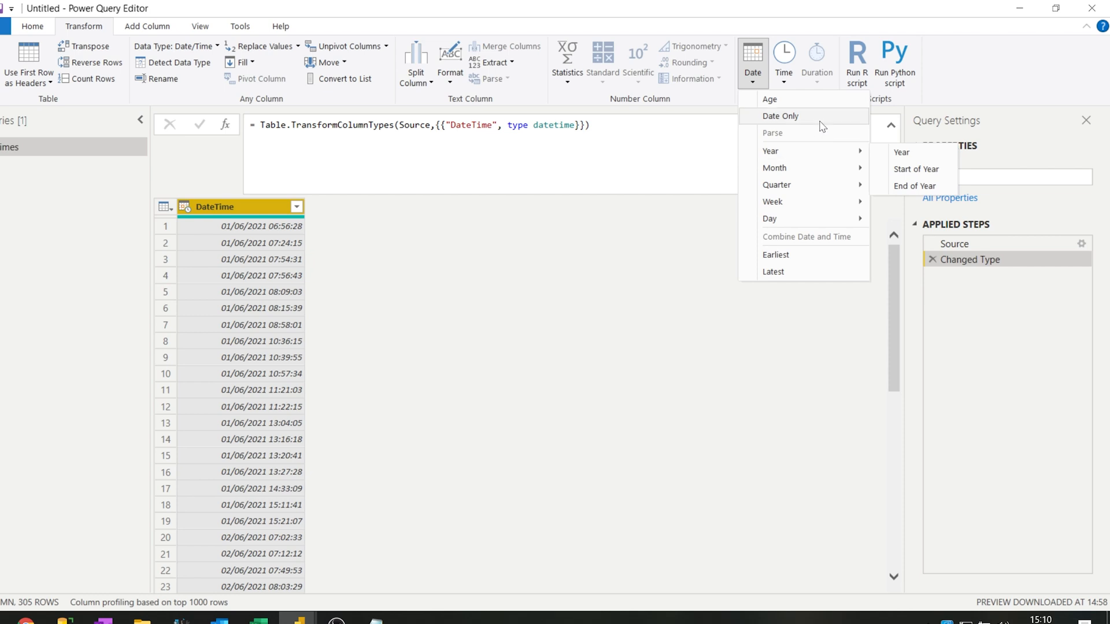
left_click(780, 116)
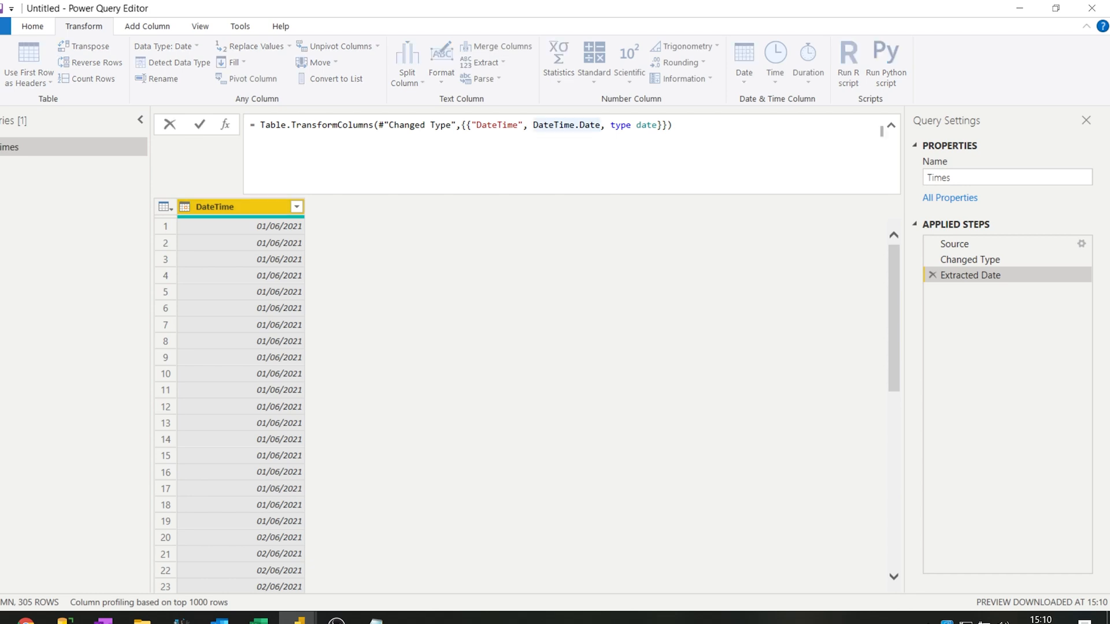
Replace DateTime.Date with an 'each' rounding expression using _ in the Extracted Date formula
double_click(565, 125)
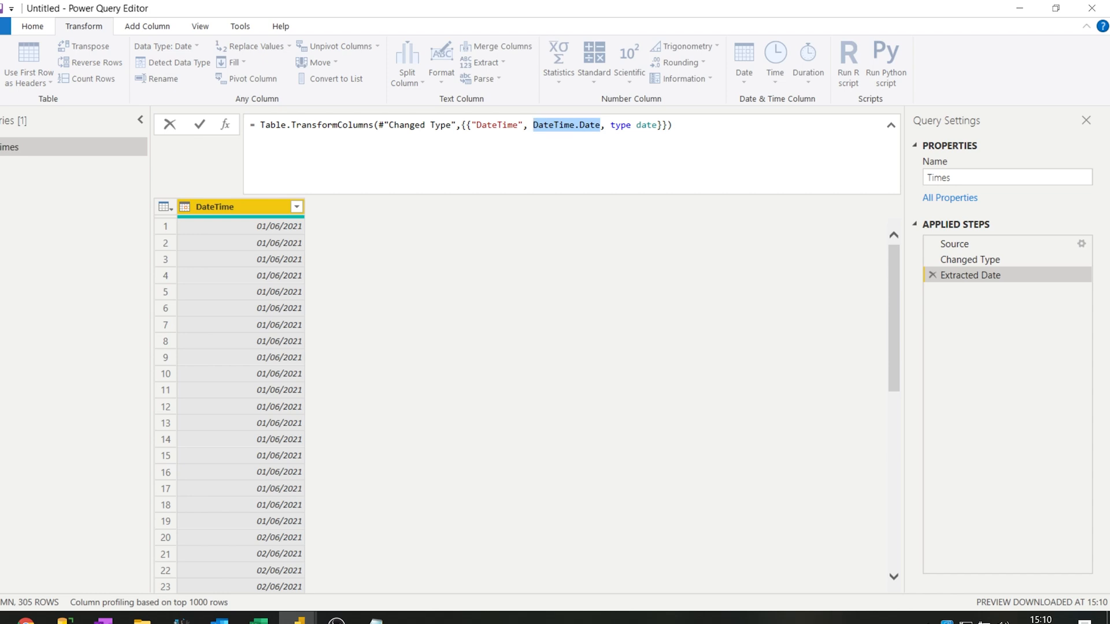
mouse_move(341, 225)
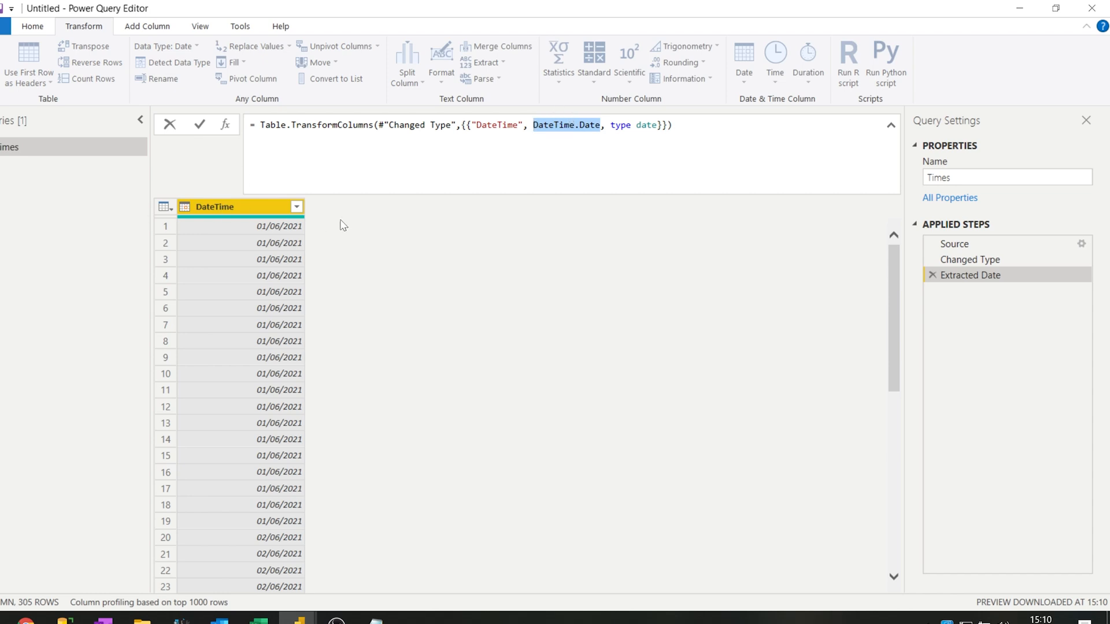
mouse_move(508, 206)
type("each ")
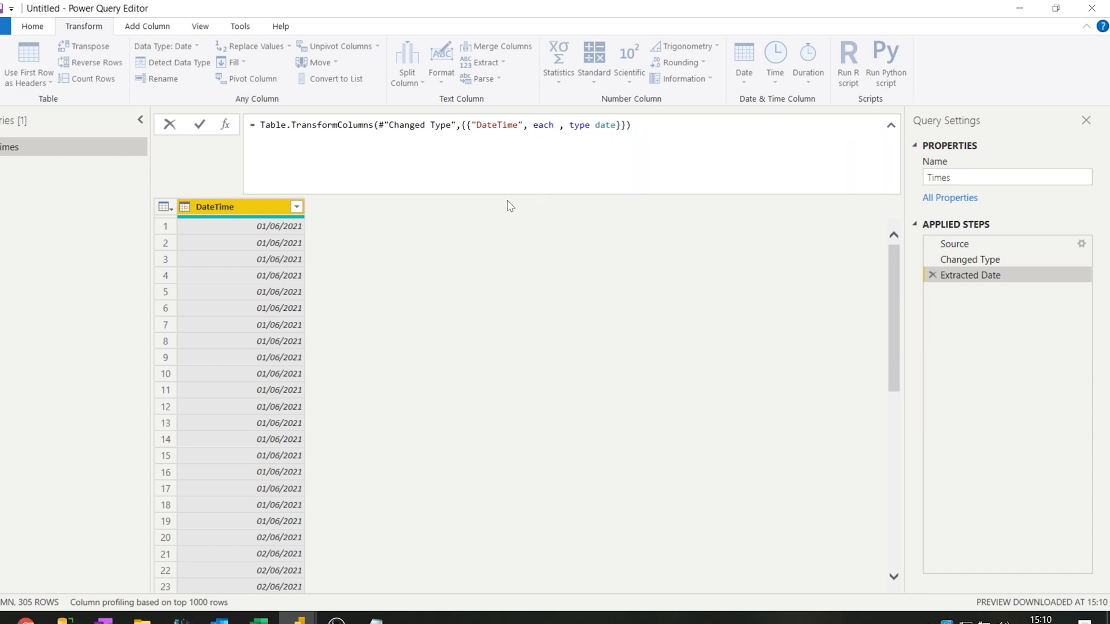
mouse_move(407, 243)
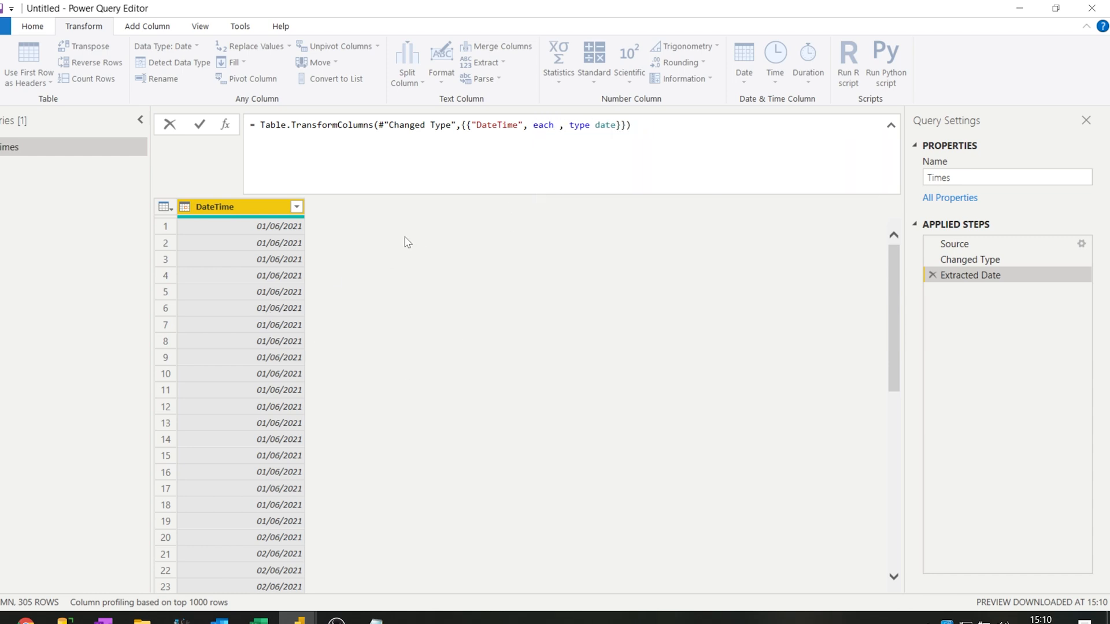
mouse_move(580, 210)
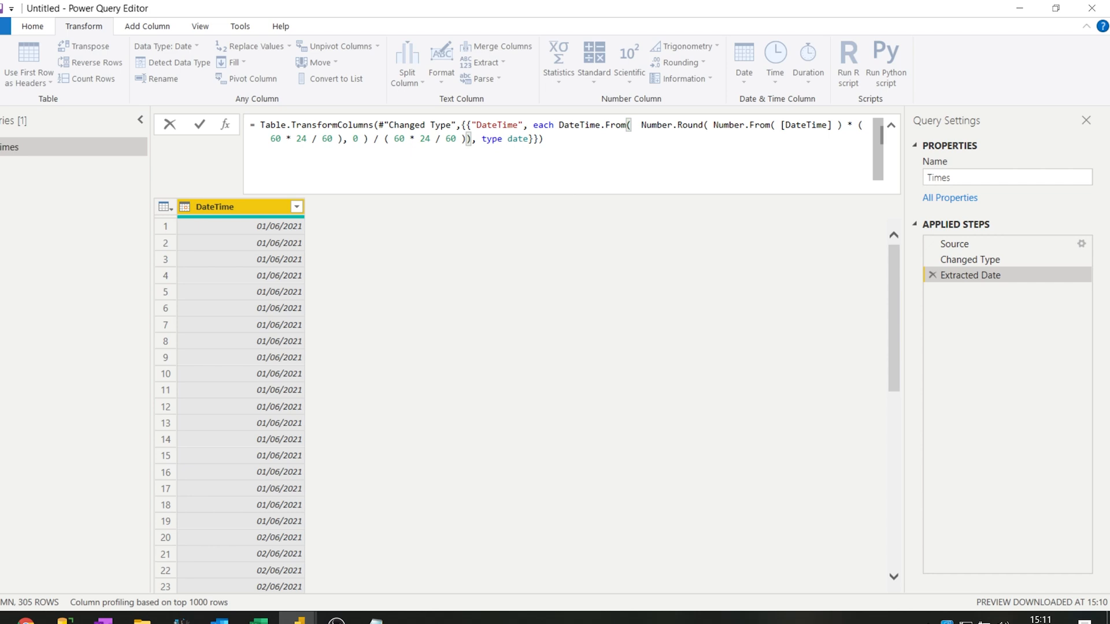
double_click(502, 125)
type("_")
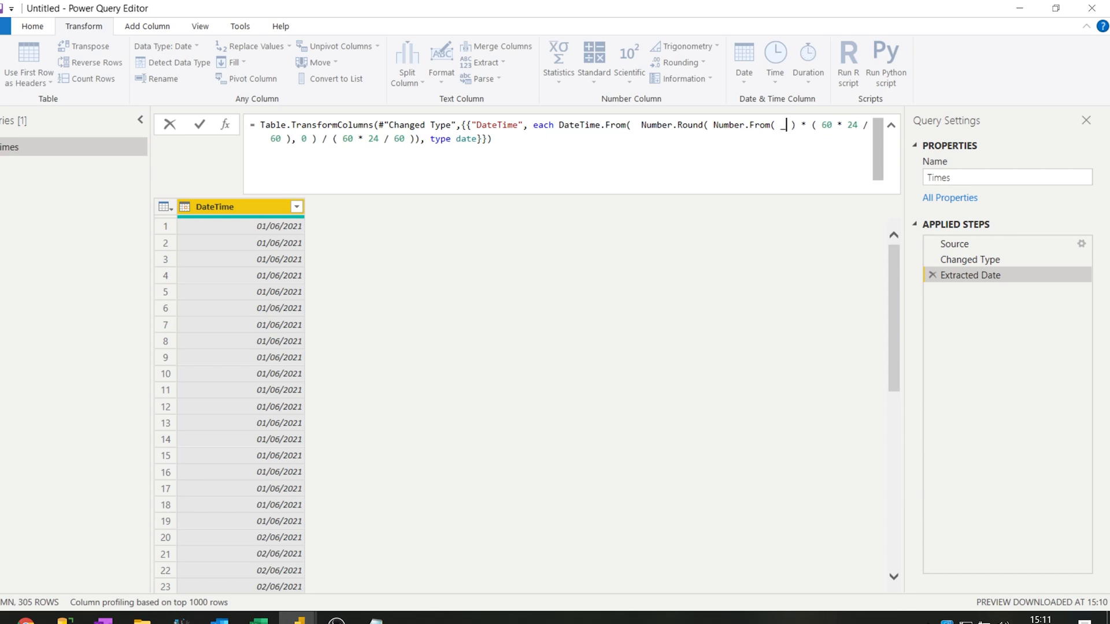
mouse_move(418, 201)
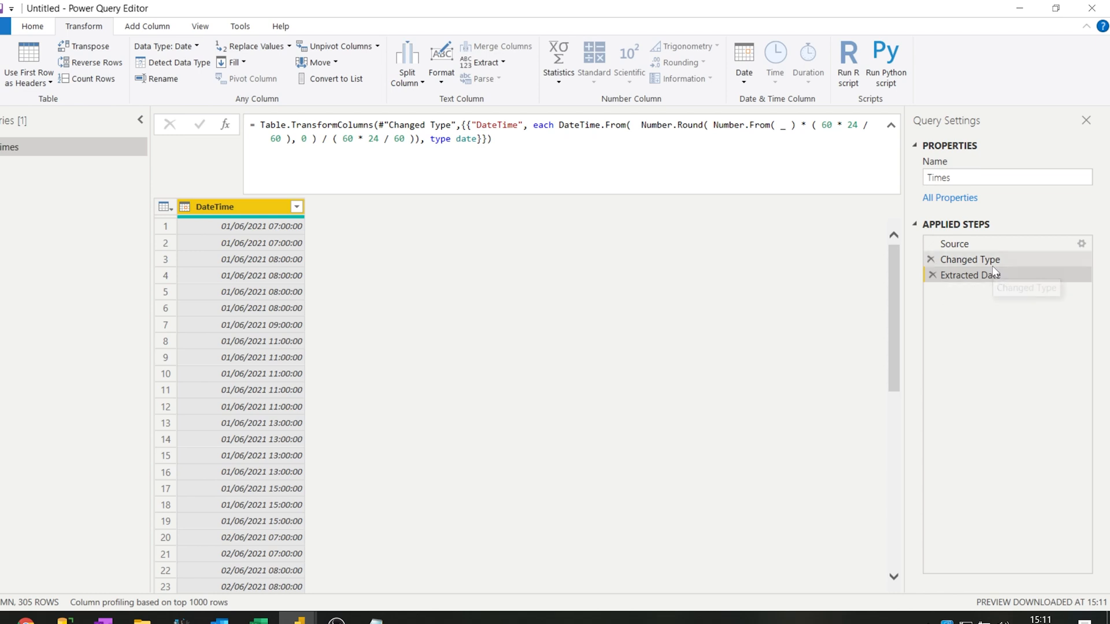
left_click(971, 259)
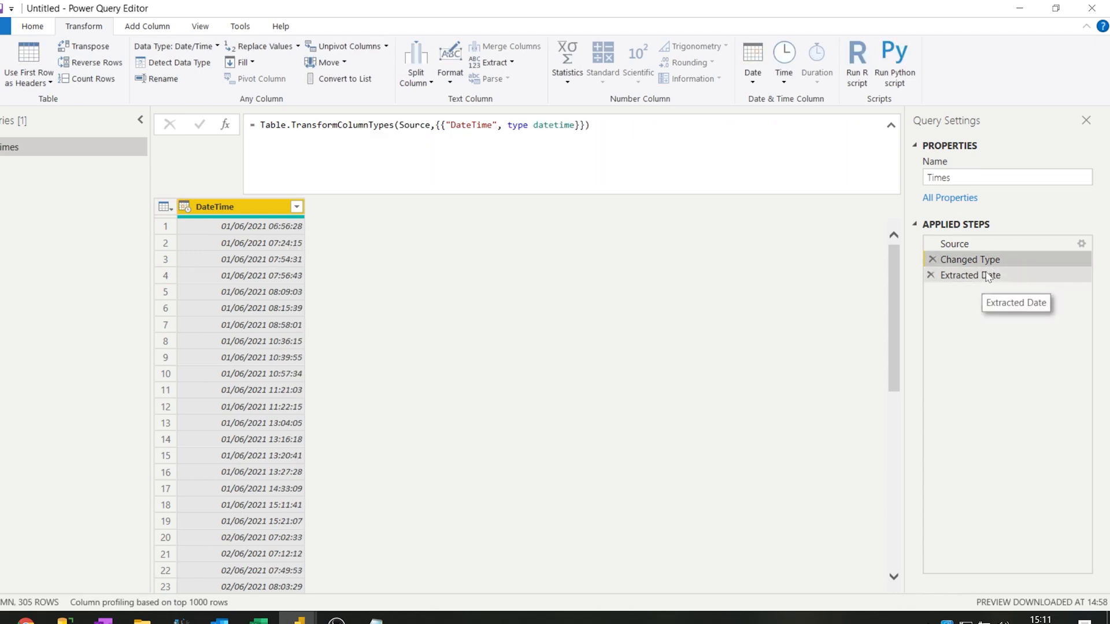
Change 'type date' to 'type datetime' in the Extracted Date step's formula
left_click(970, 275)
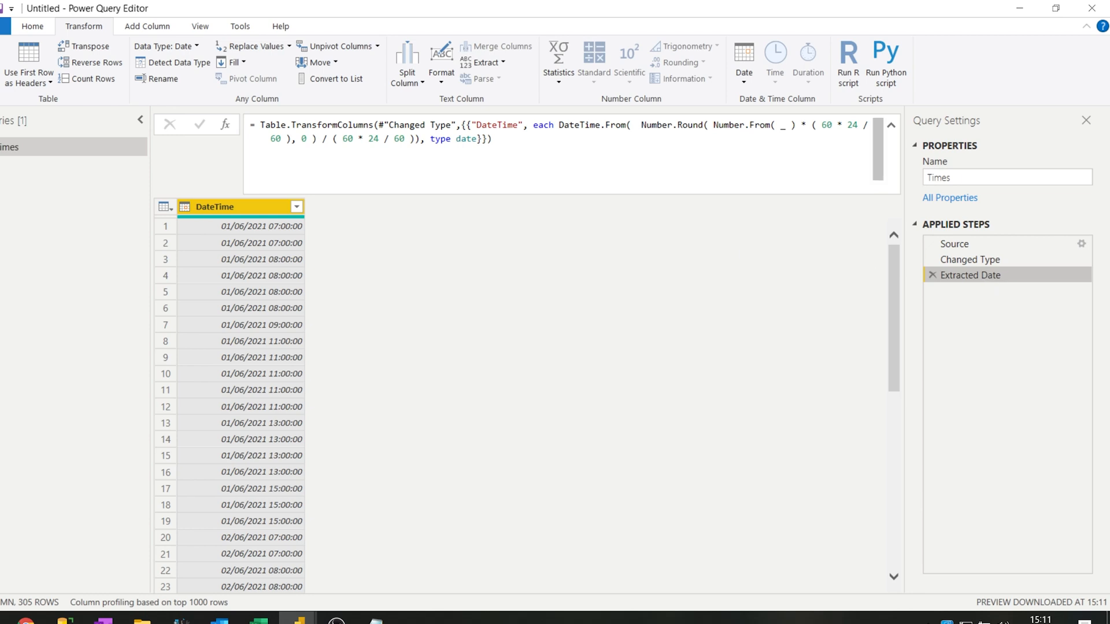
left_click(479, 138)
type("time")
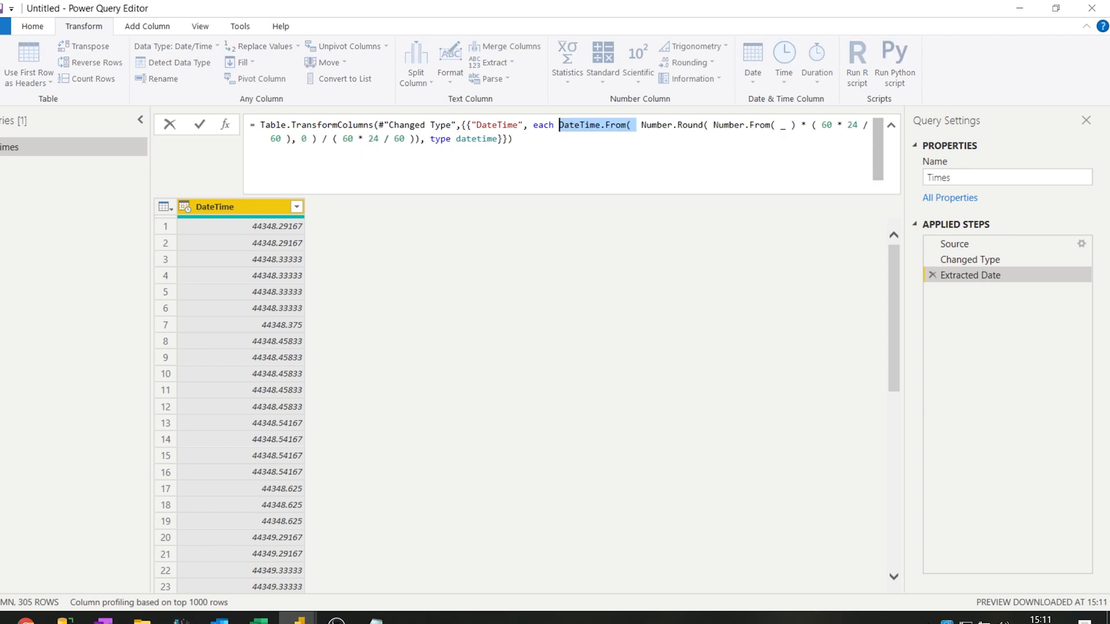
left_click(199, 124)
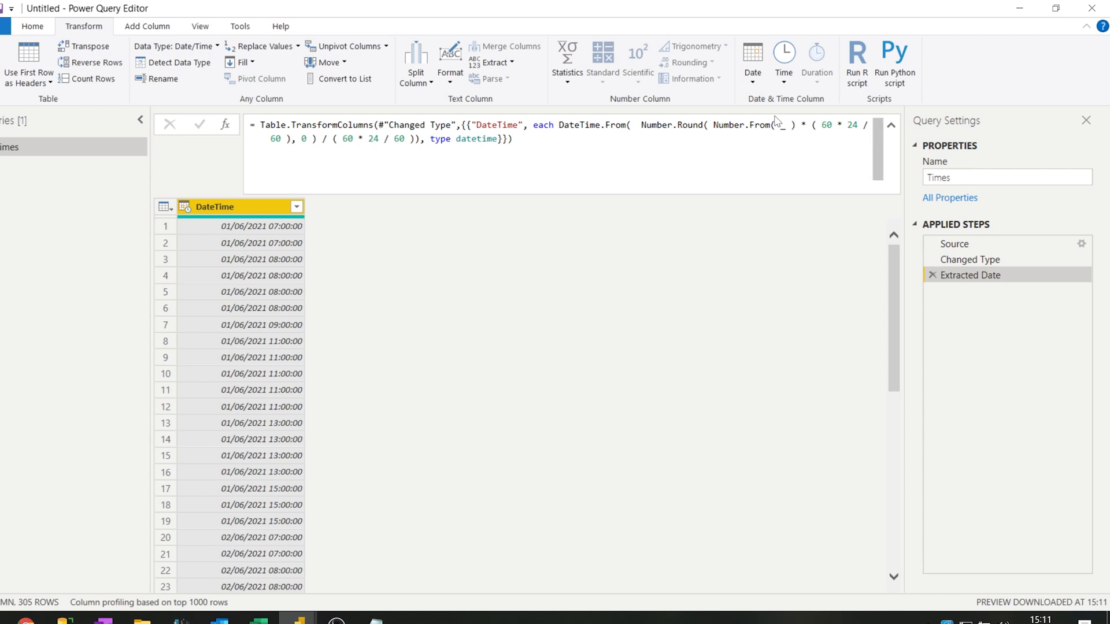
mouse_move(624, 215)
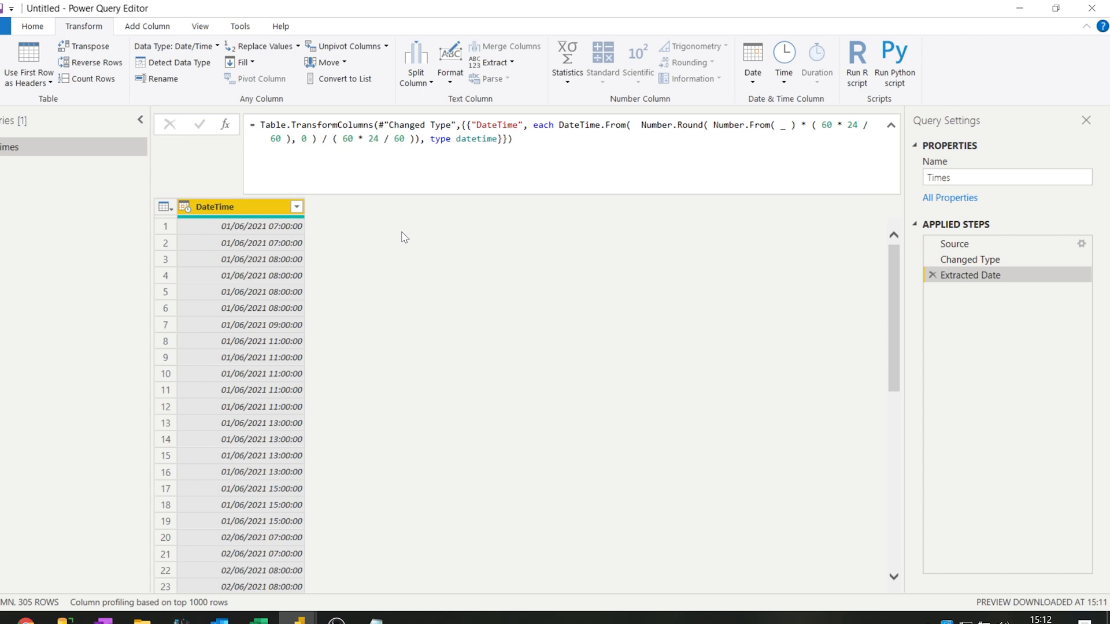
mouse_move(308, 297)
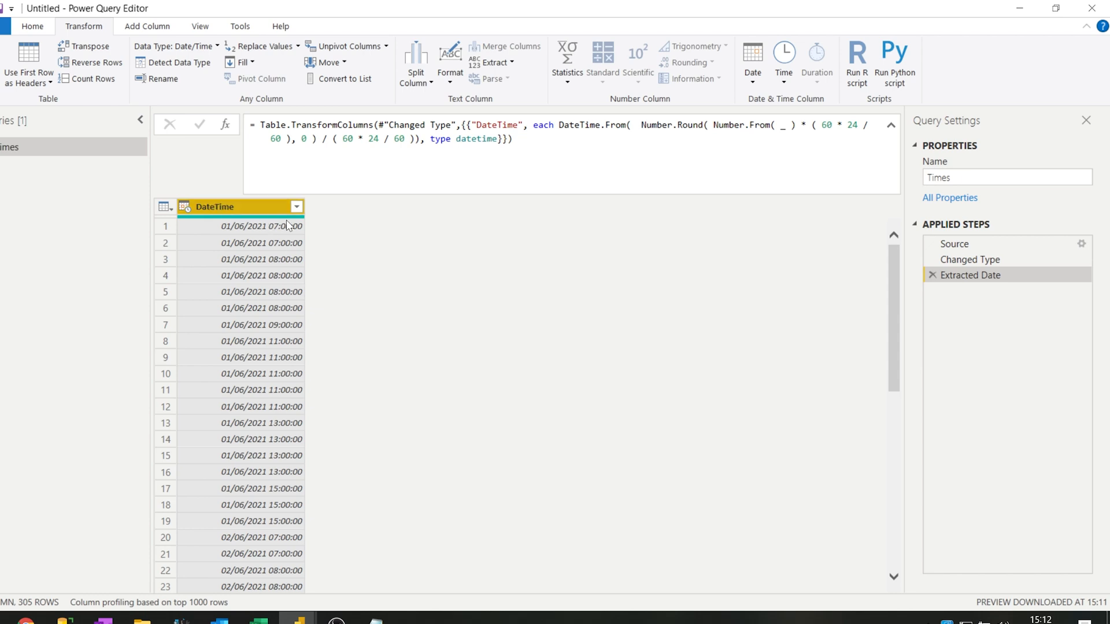
mouse_move(317, 253)
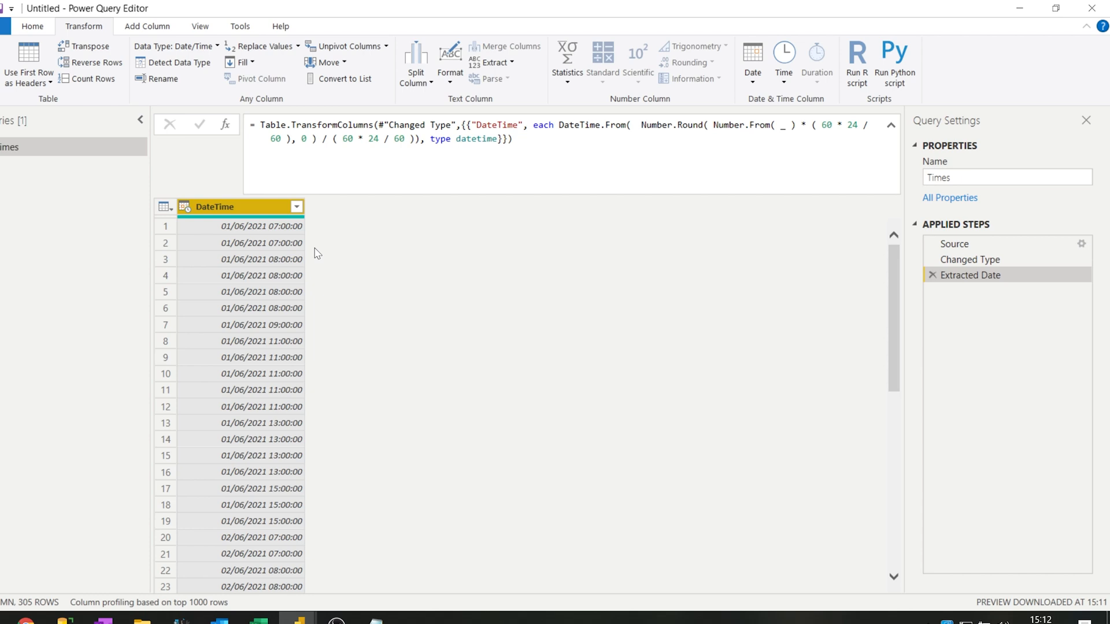